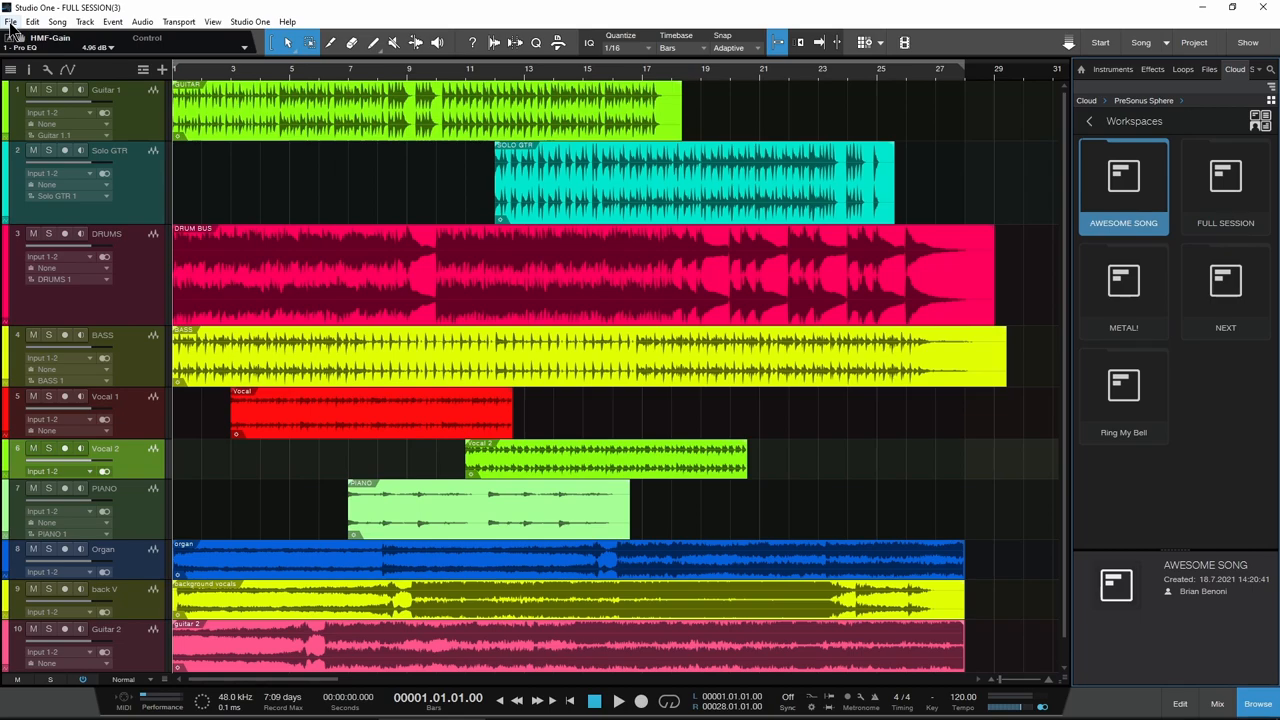
Step: Convert the FULL SESSION song to a ZIP file saved in the song folder with Sphere upload enabled
left_click(12, 20)
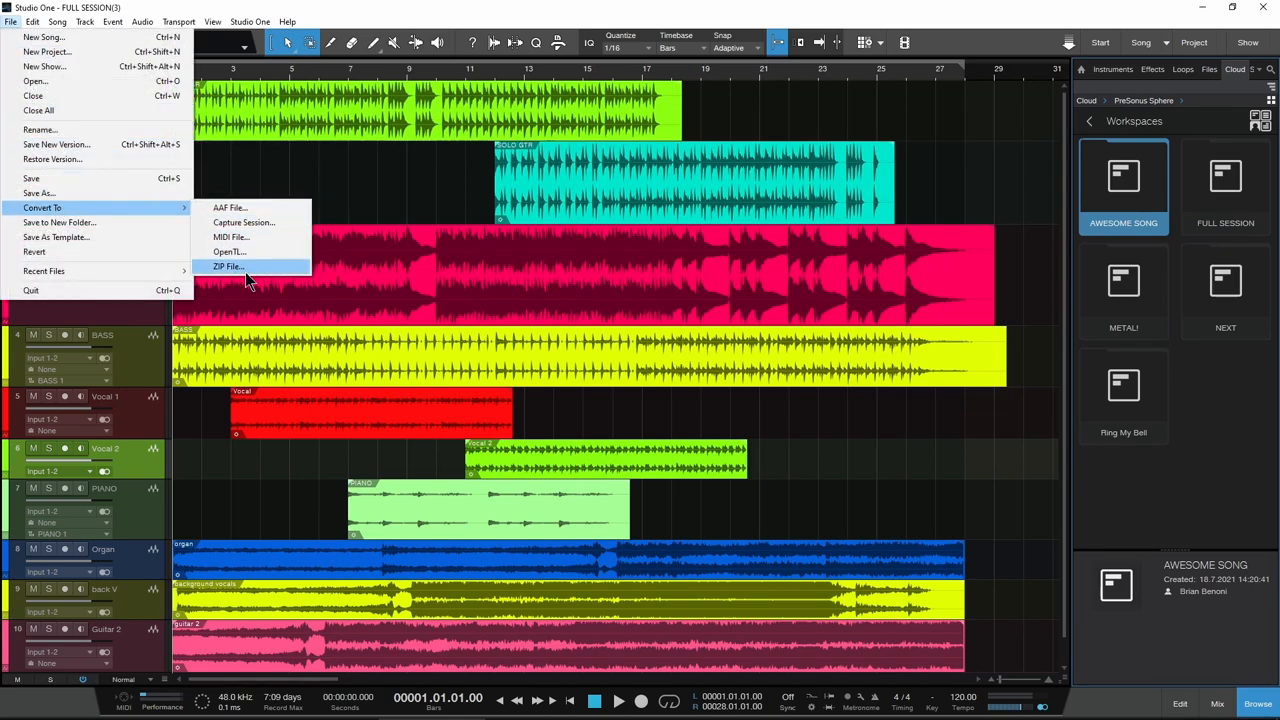
left_click(228, 266)
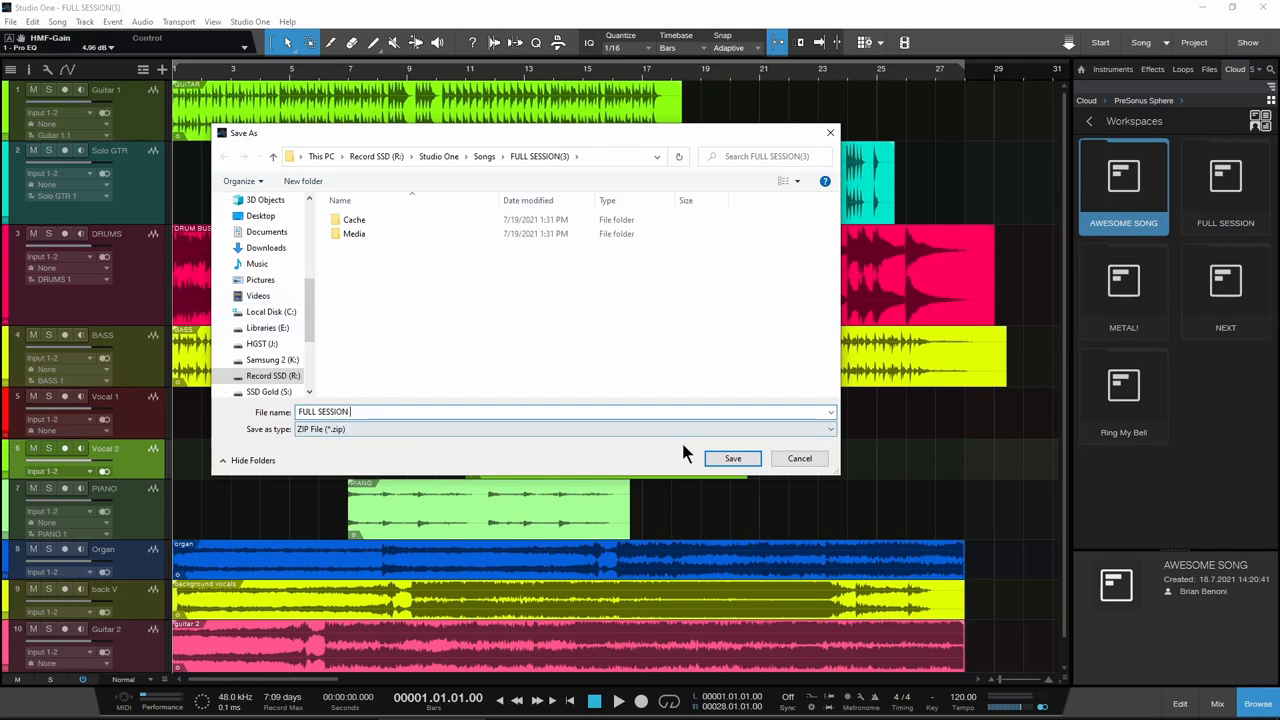
left_click(732, 458)
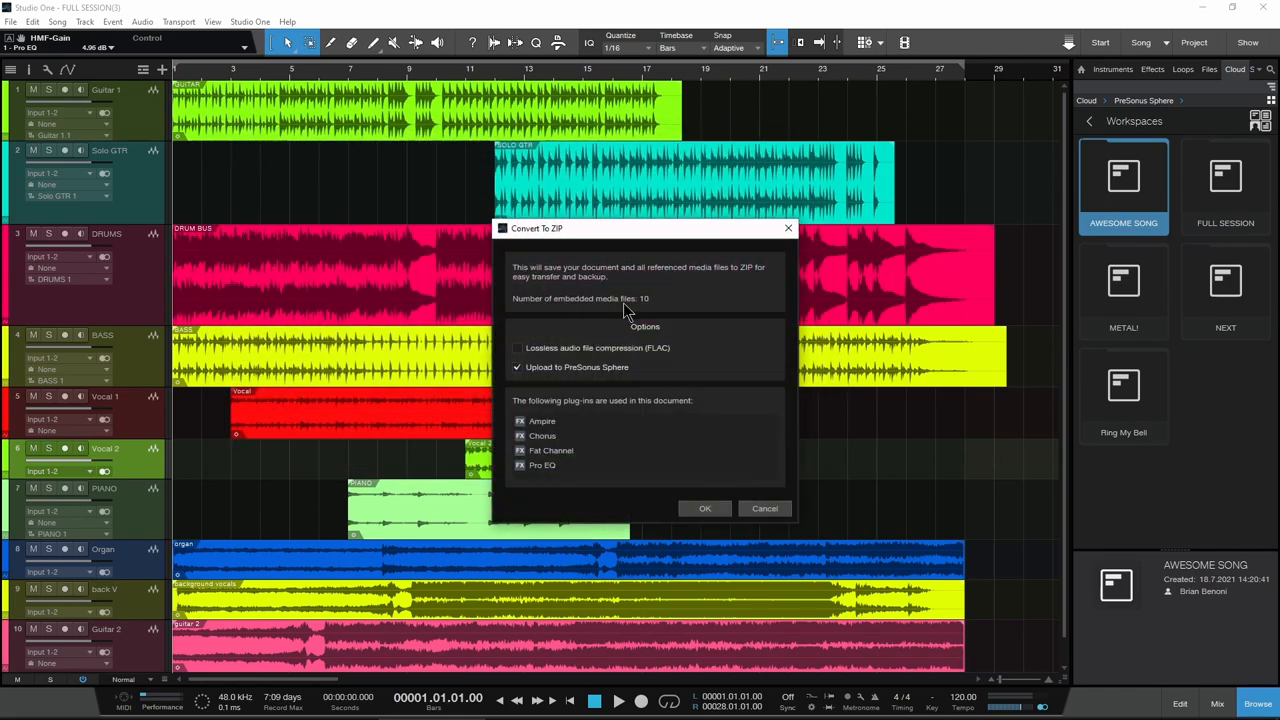
left_click(516, 368)
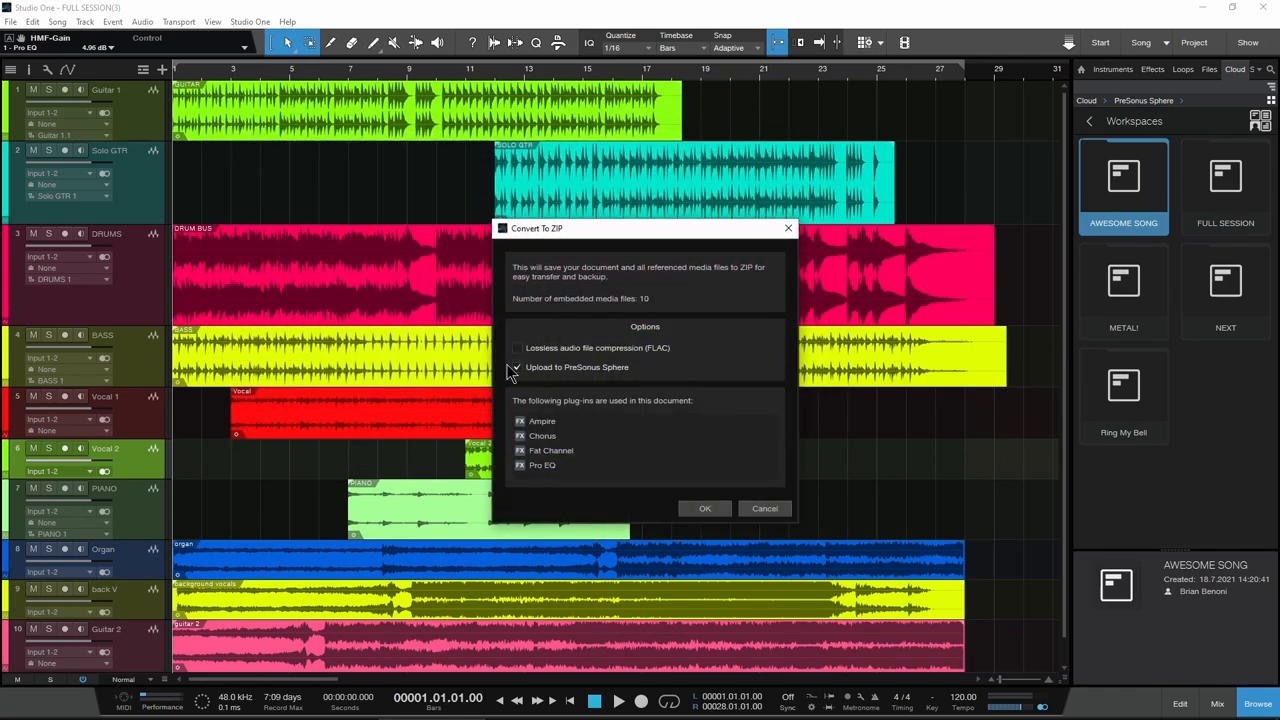
left_click(518, 368)
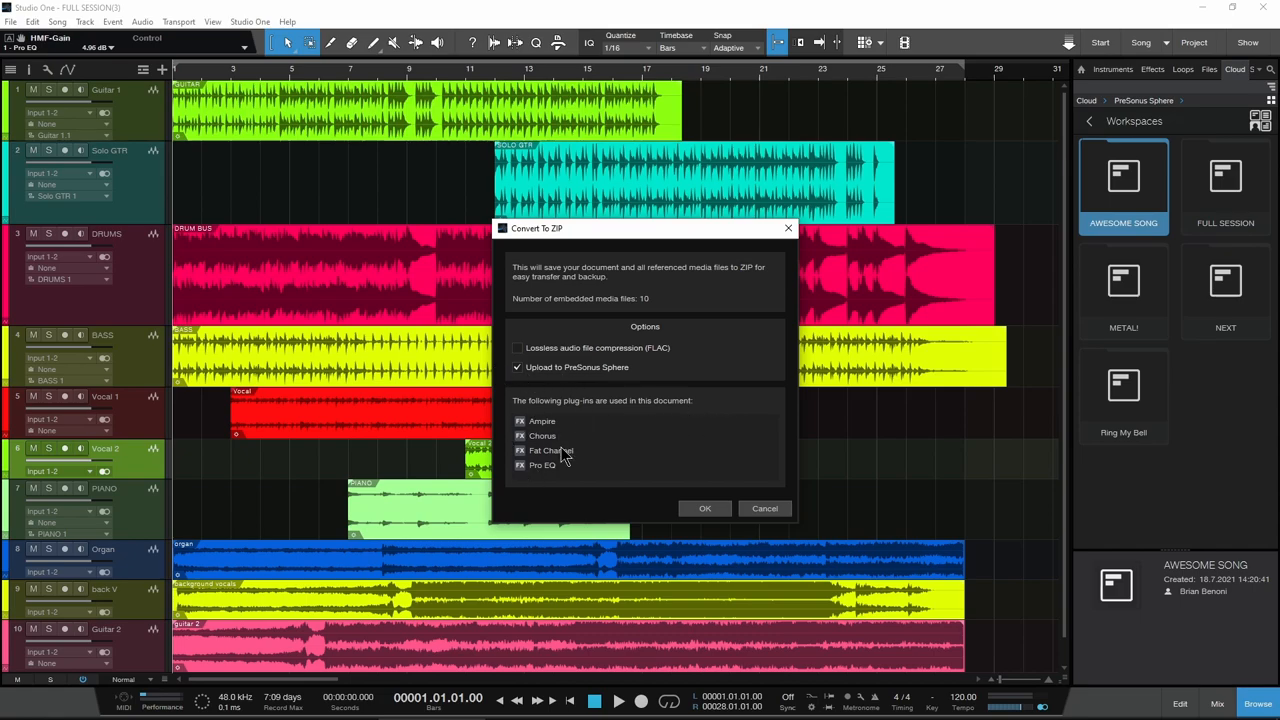
left_click(704, 508)
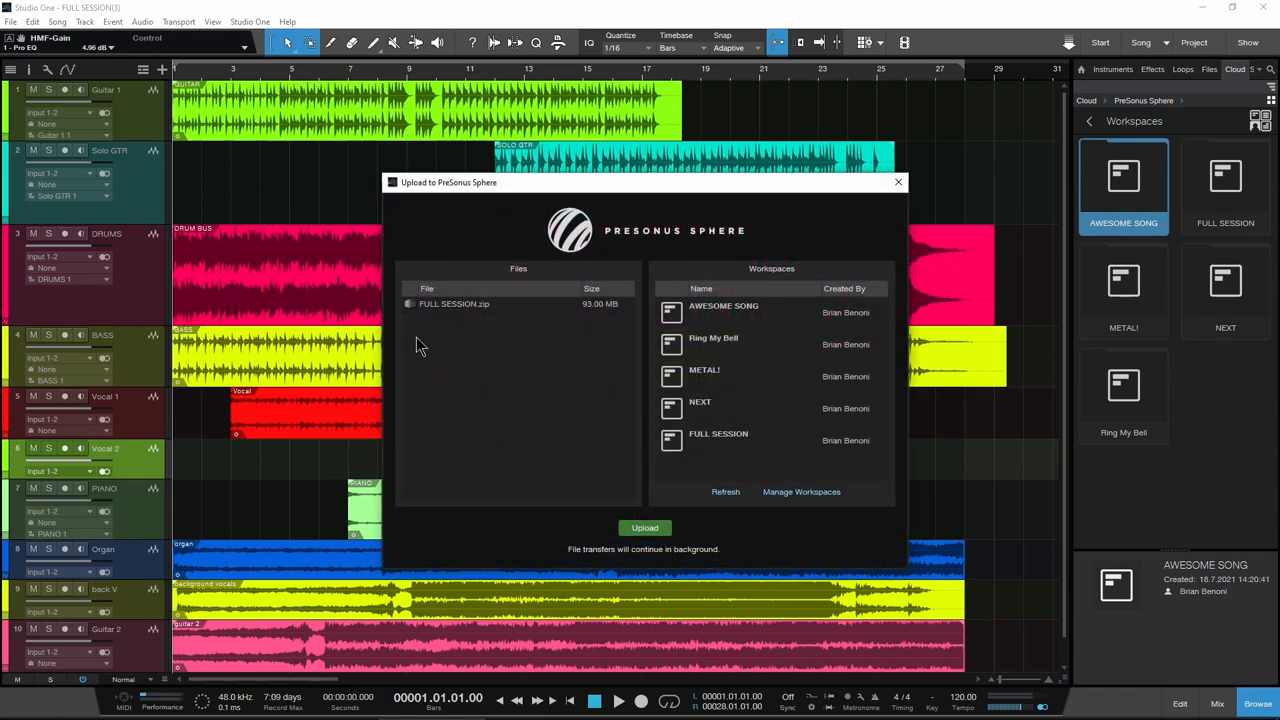
Step: Upload the ZIP to the FULL SESSION workspace on PreSonus Sphere
left_click(718, 440)
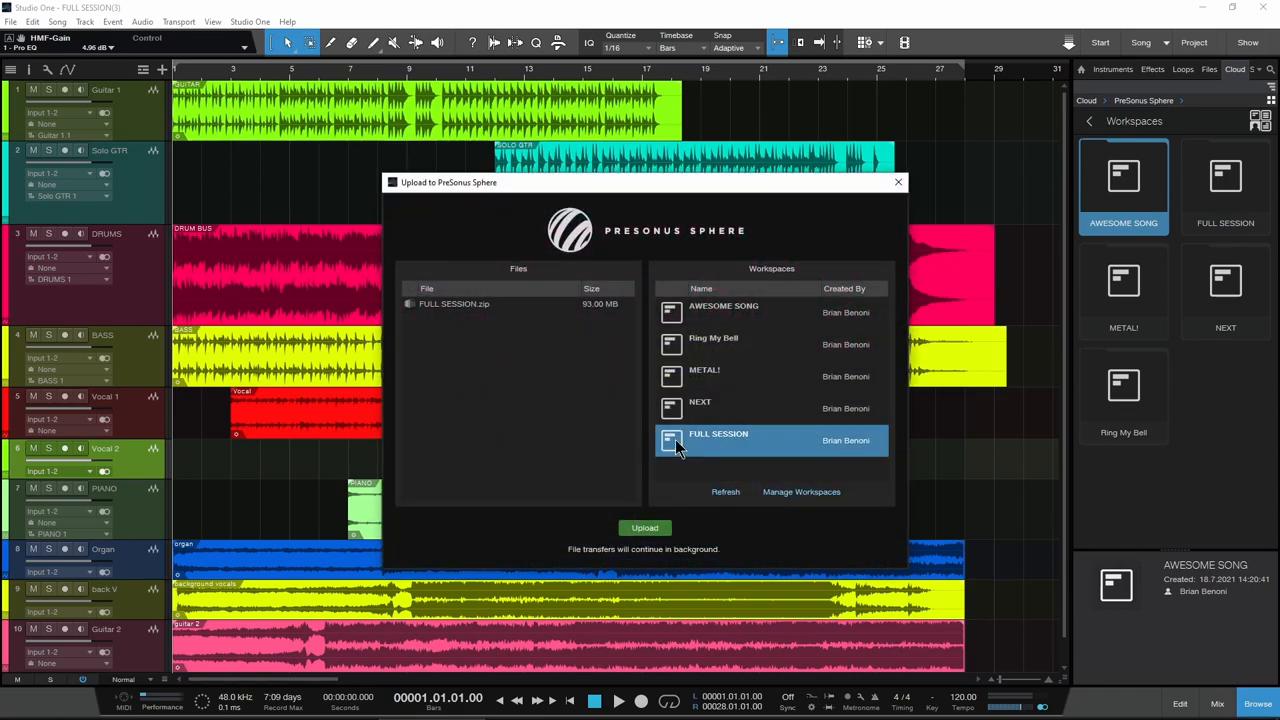
left_click(644, 528)
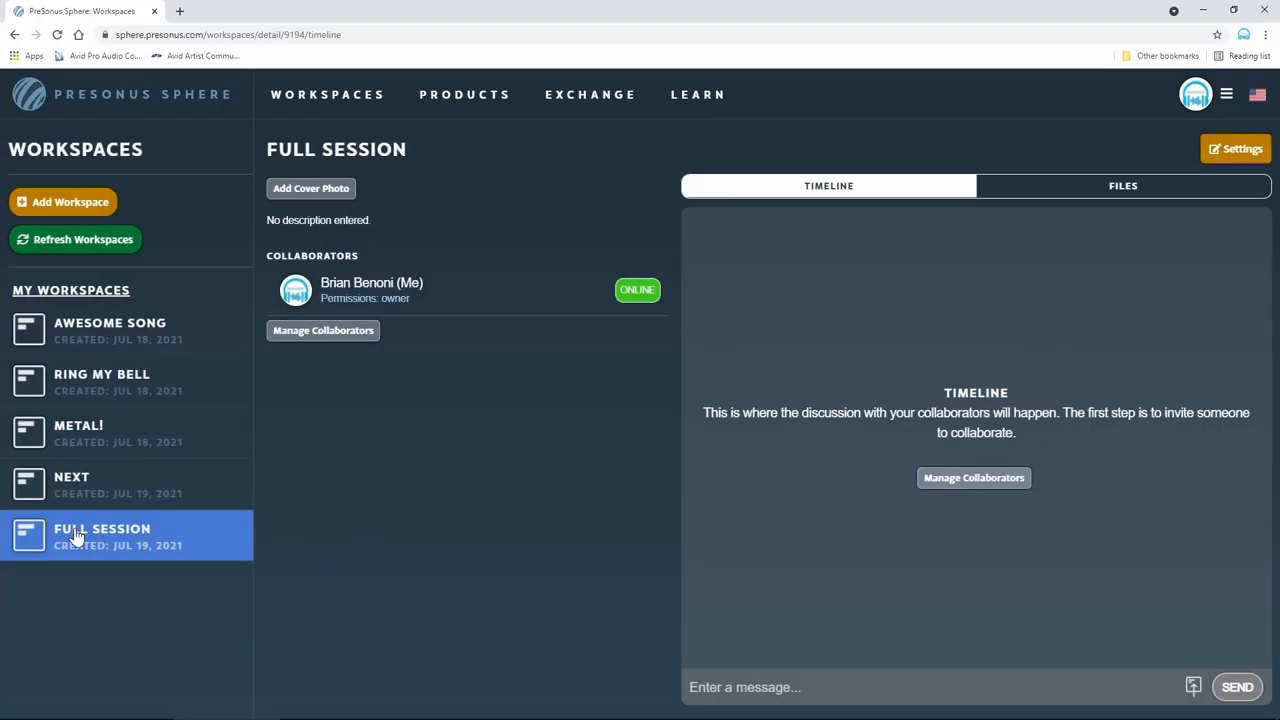
Step: Post a 'BPM 129' message to the FULL SESSION workspace timeline
type("BPM 129")
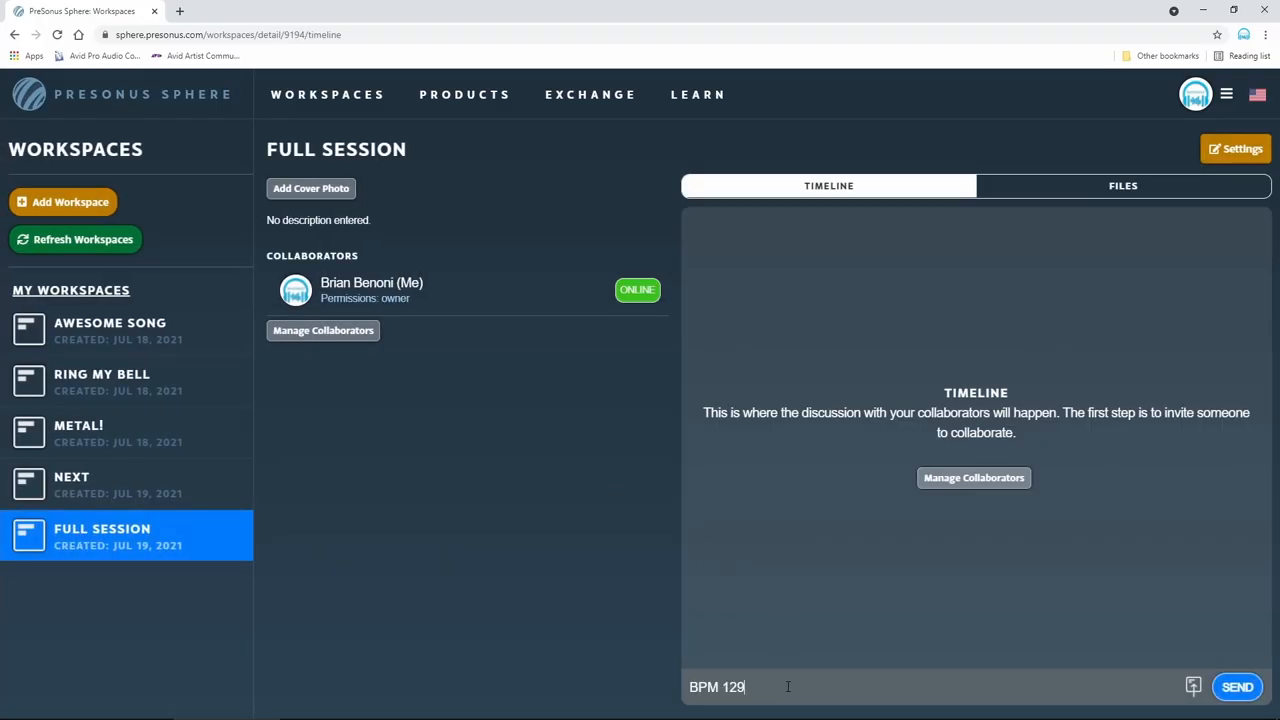
left_click(1122, 184)
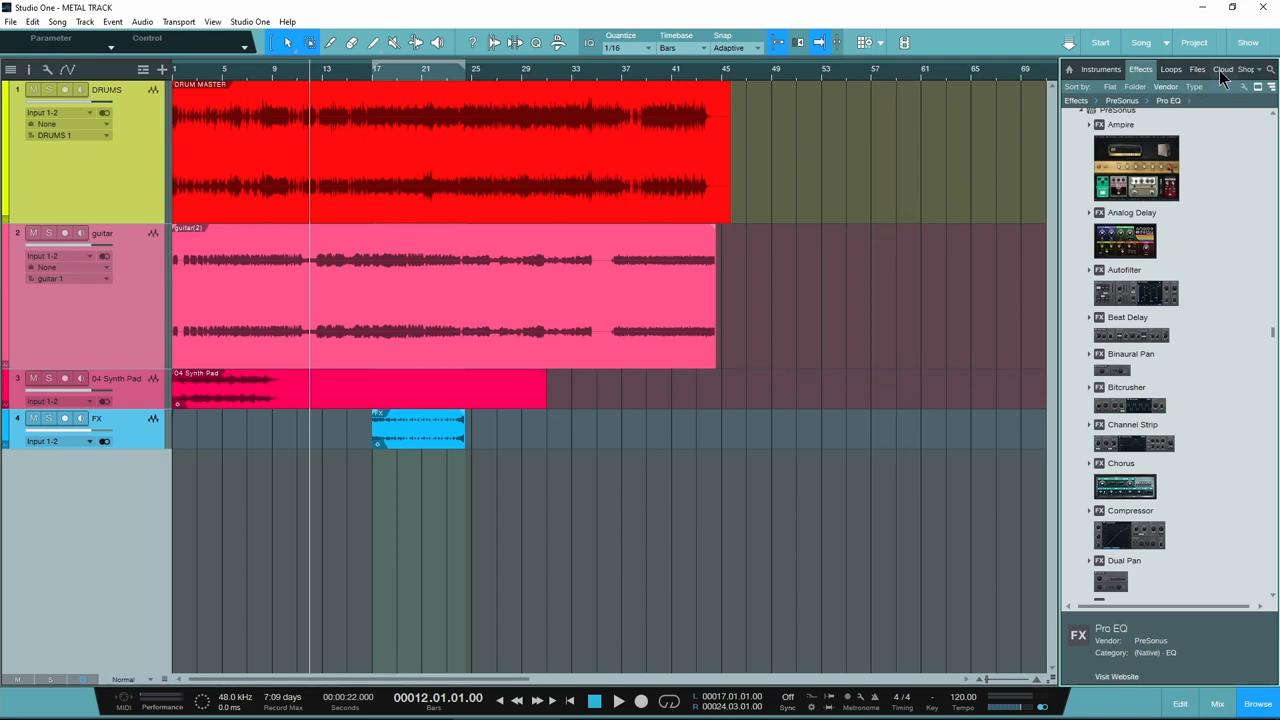
Step: Show the PreSonus Sphere workspaces list in the Browser's Cloud section
left_click(1222, 68)
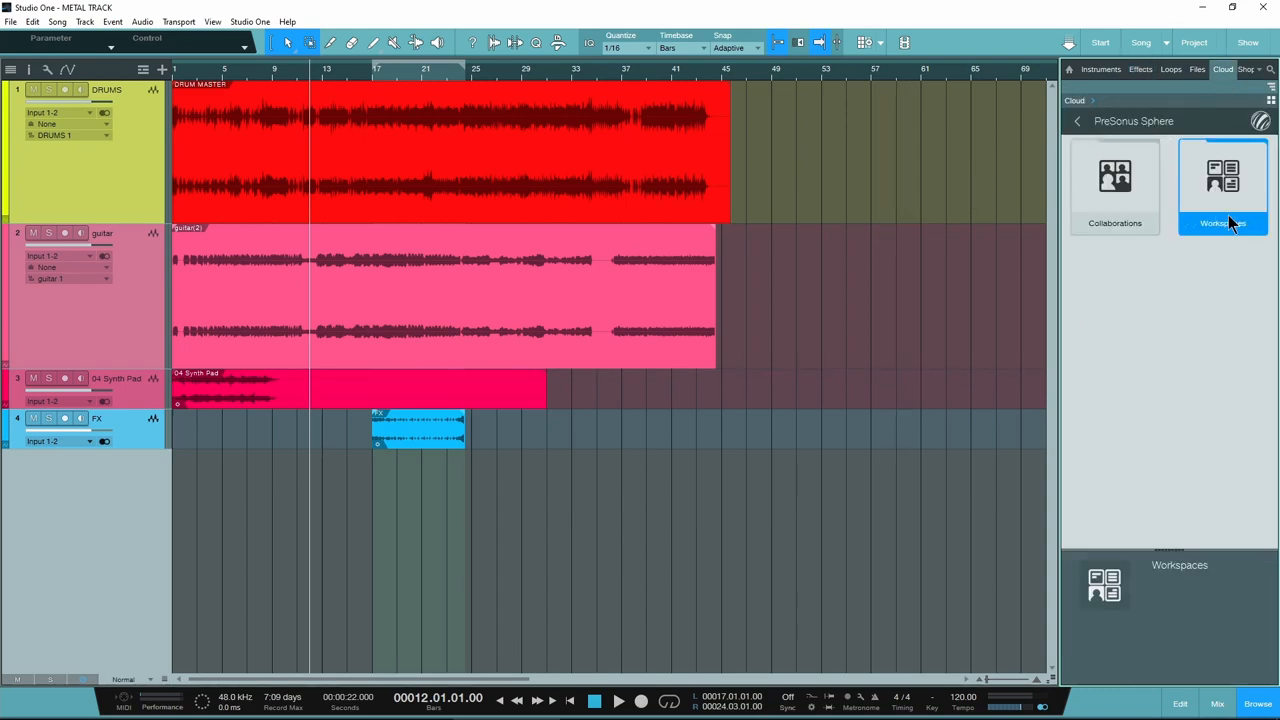
left_click(1222, 184)
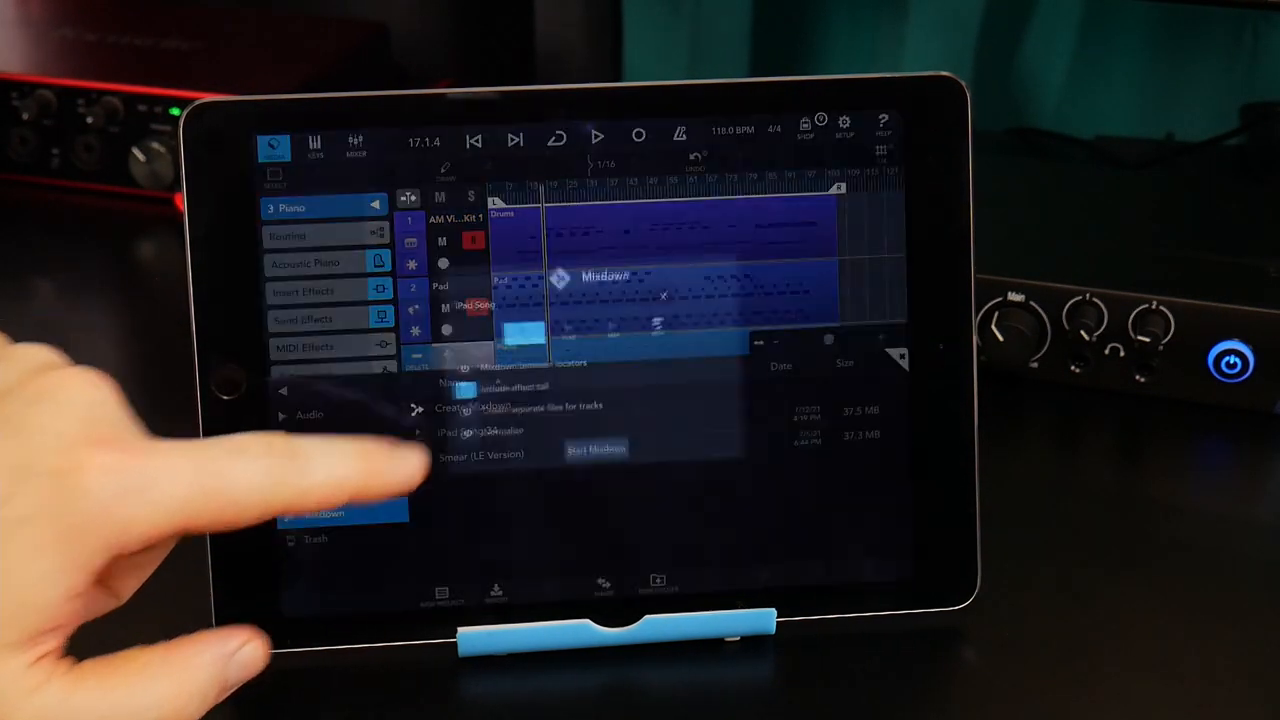
Step: Export the iPad song and upload iPad Song.wav to the IPAD SONG workspace
left_click(596, 448)
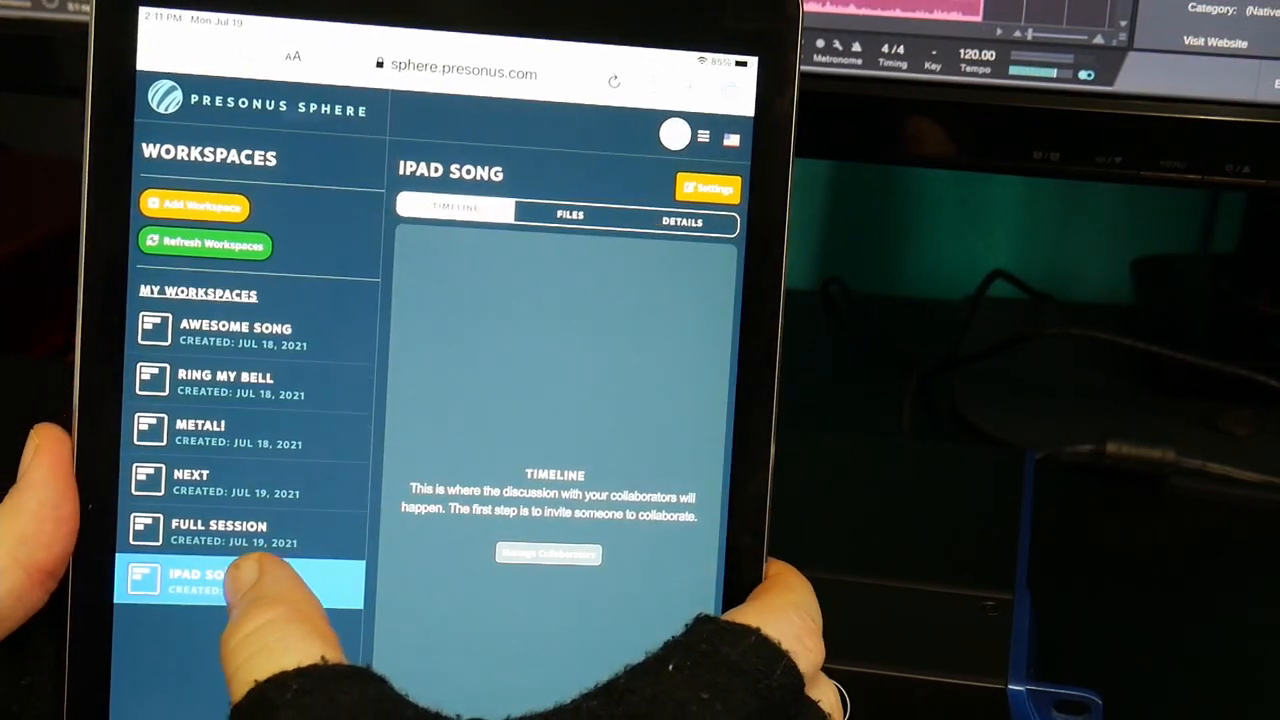
left_click(568, 216)
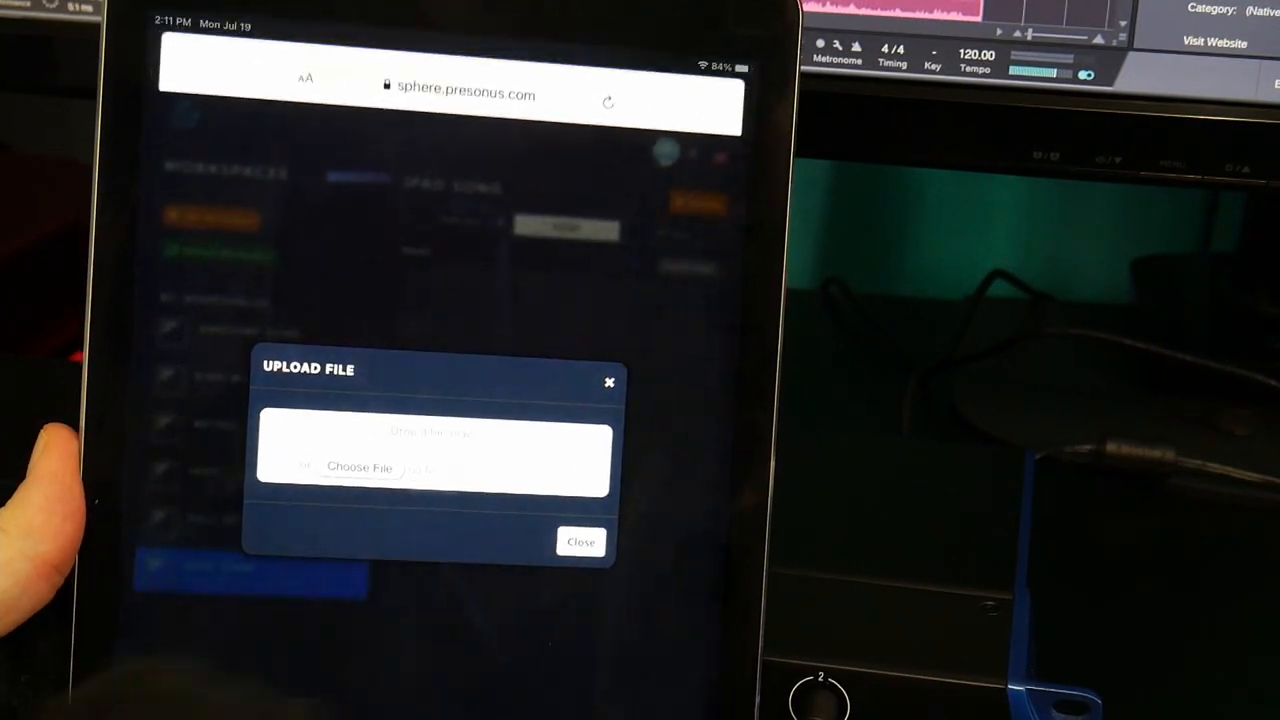
left_click(358, 468)
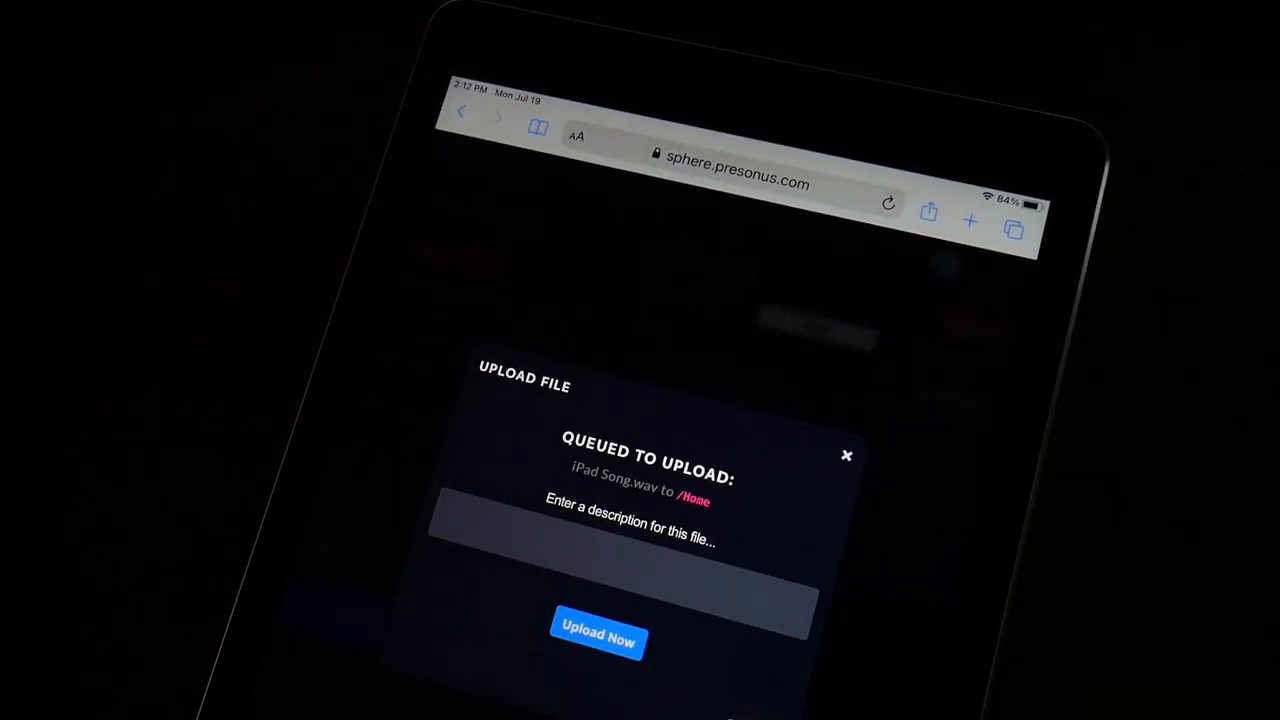
left_click(598, 640)
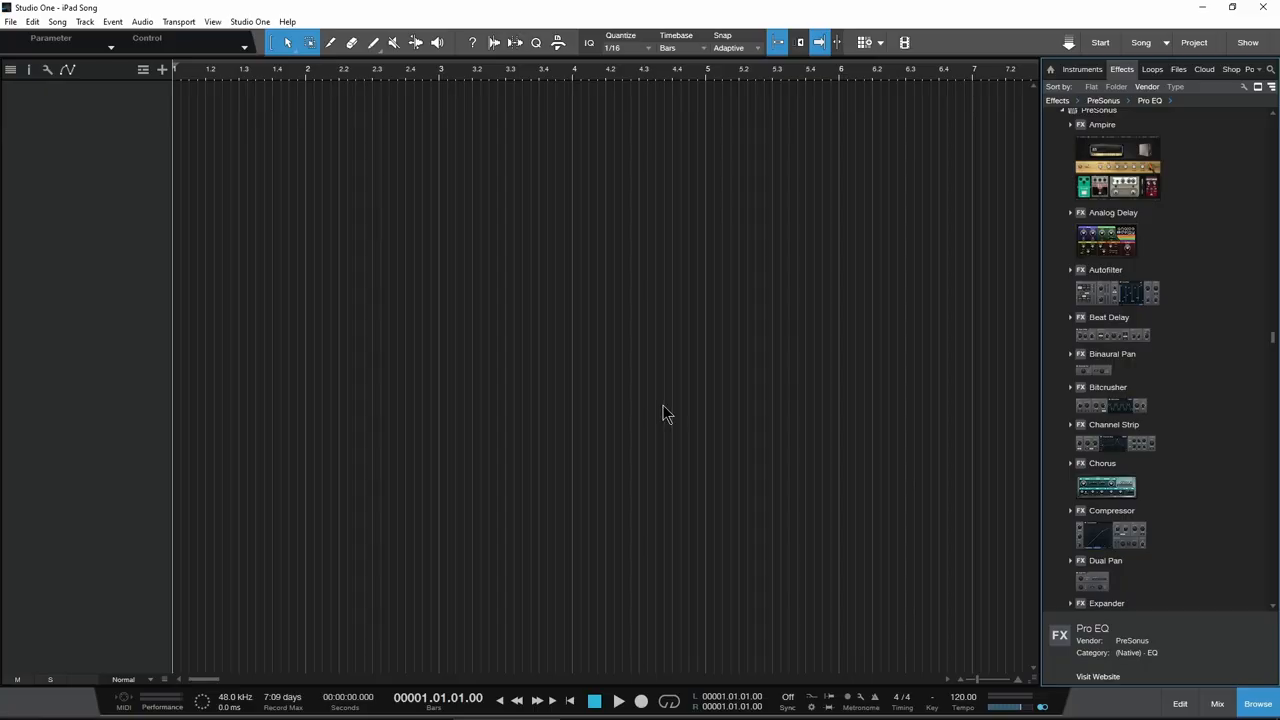
Step: Download iPad Song.wav from the iPad song workspace onto a new track
left_click(1204, 68)
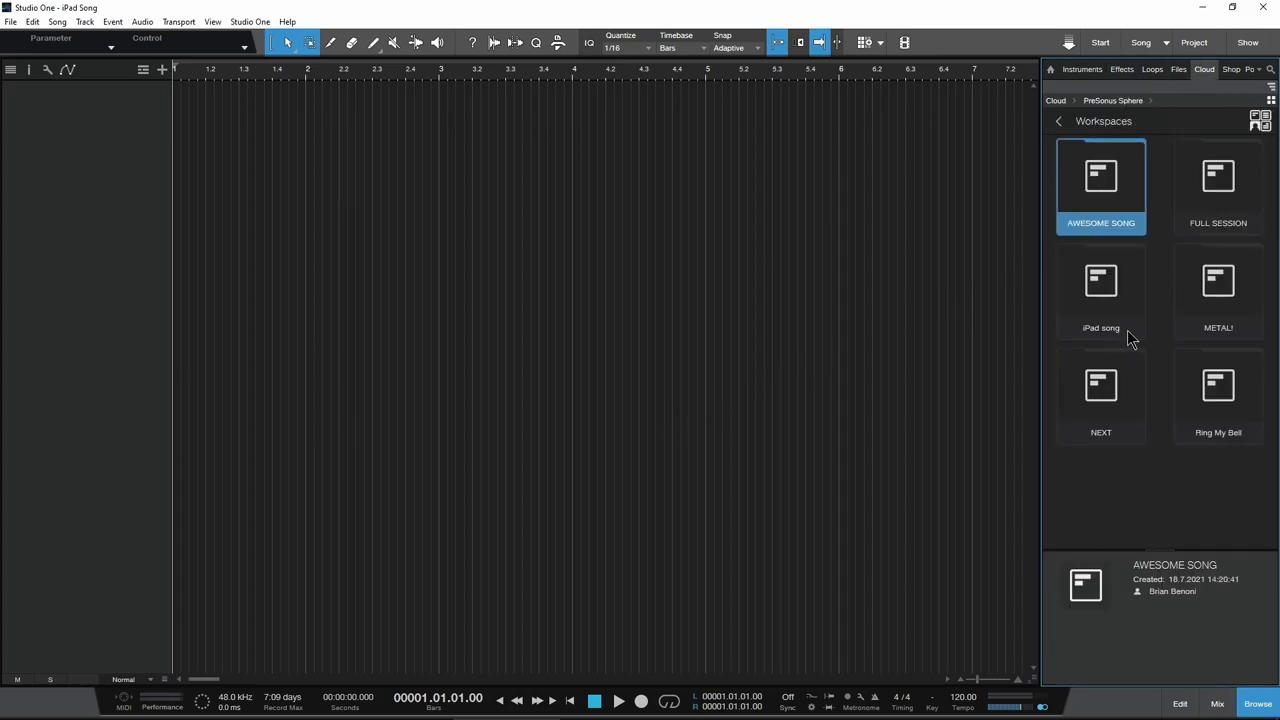
double_click(1100, 290)
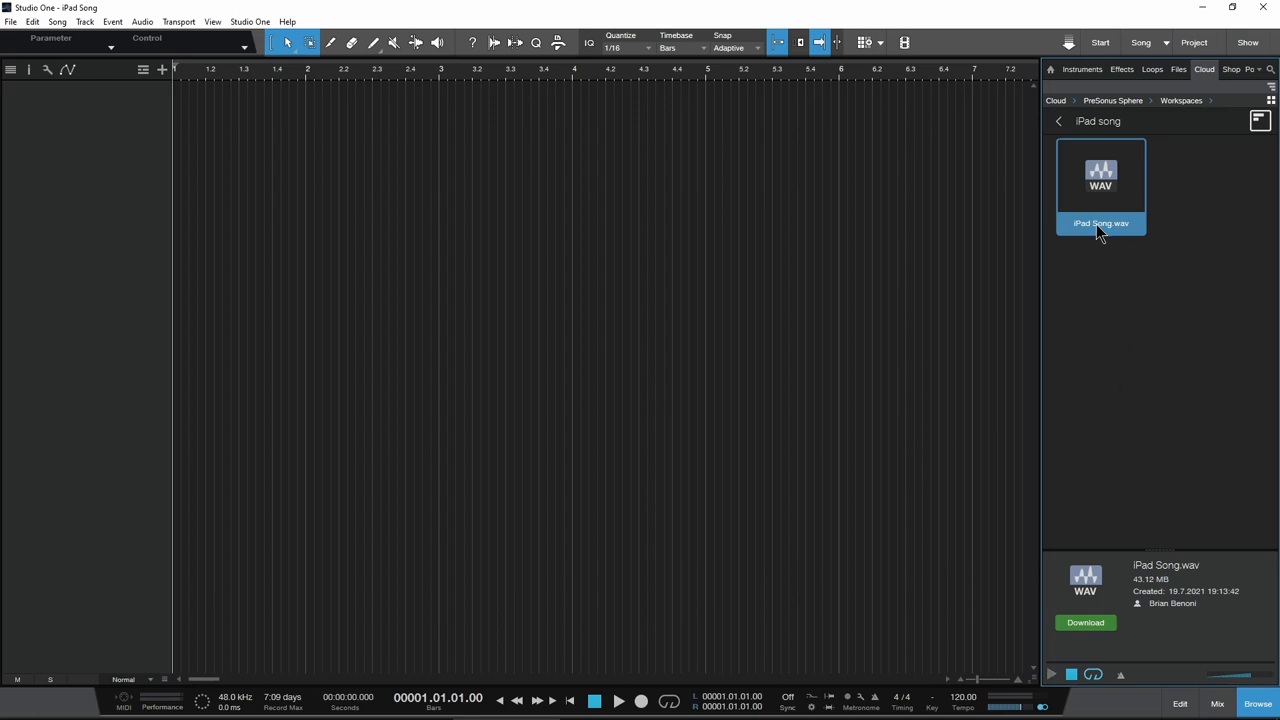
left_click(1084, 622)
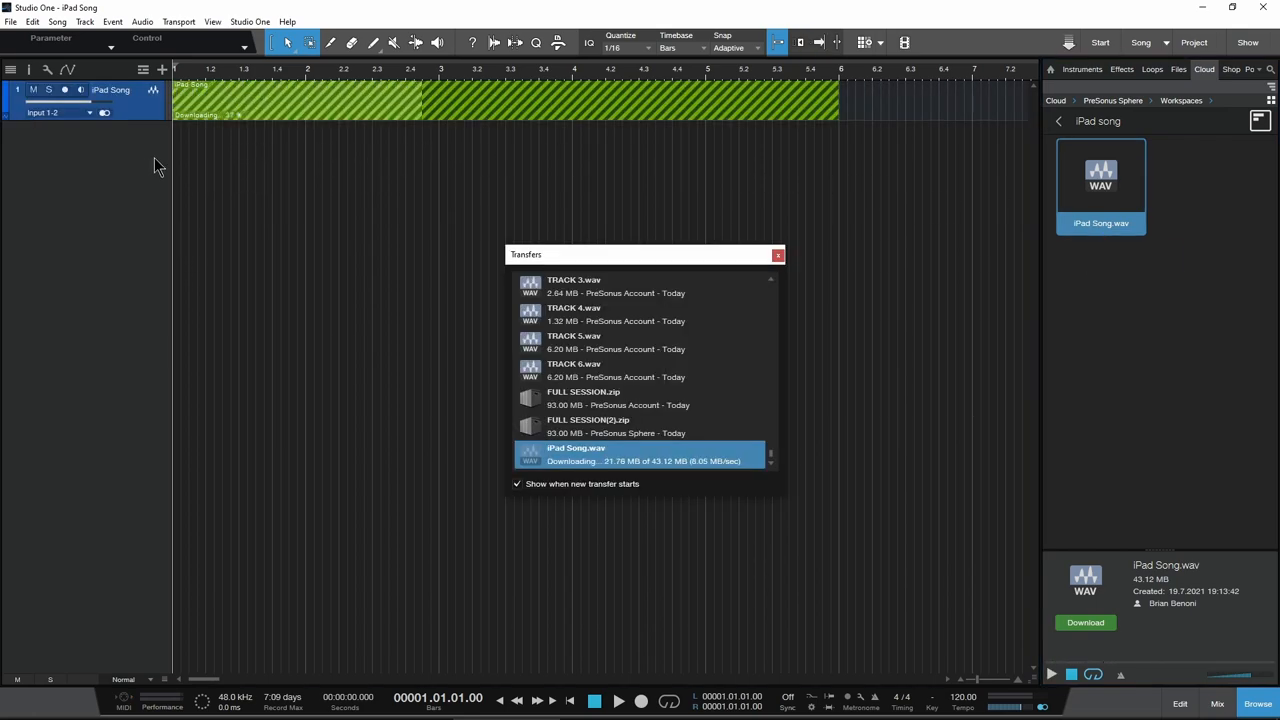
left_click(1152, 68)
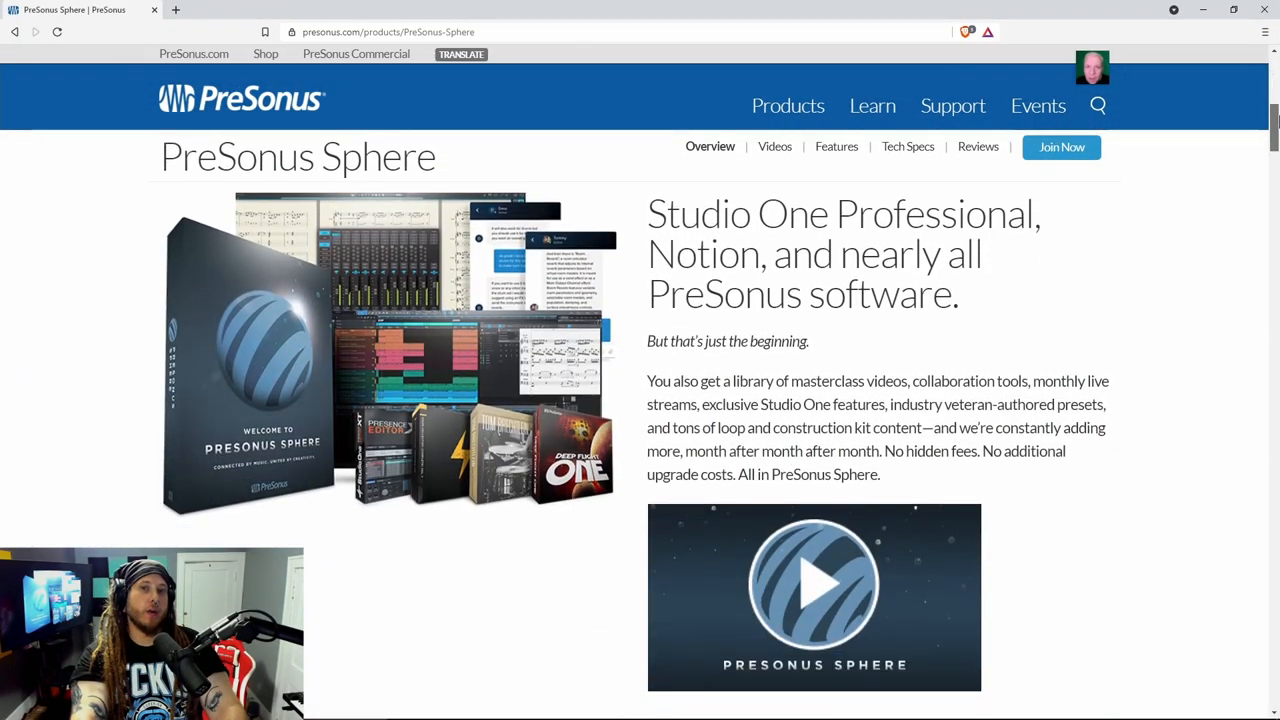
Step: Scroll the Sphere product page down to the Collaboration Workspaces section
scroll("down", 3)
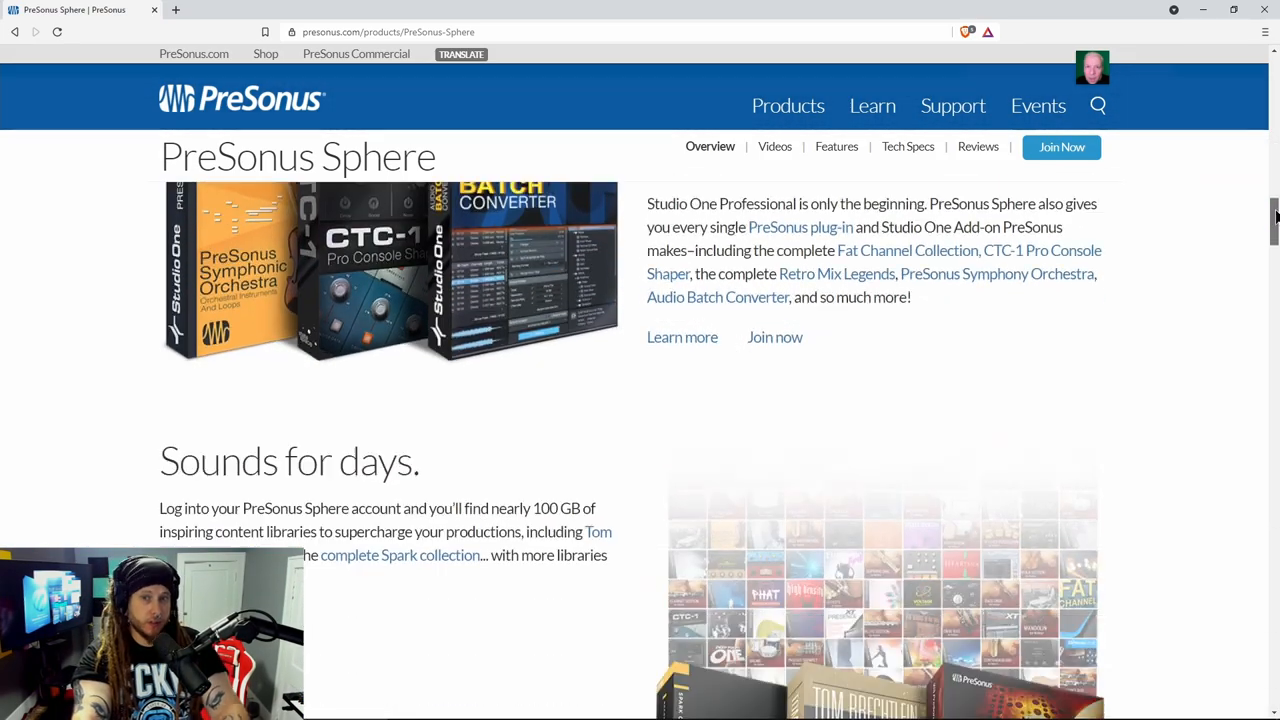
scroll("down", 3)
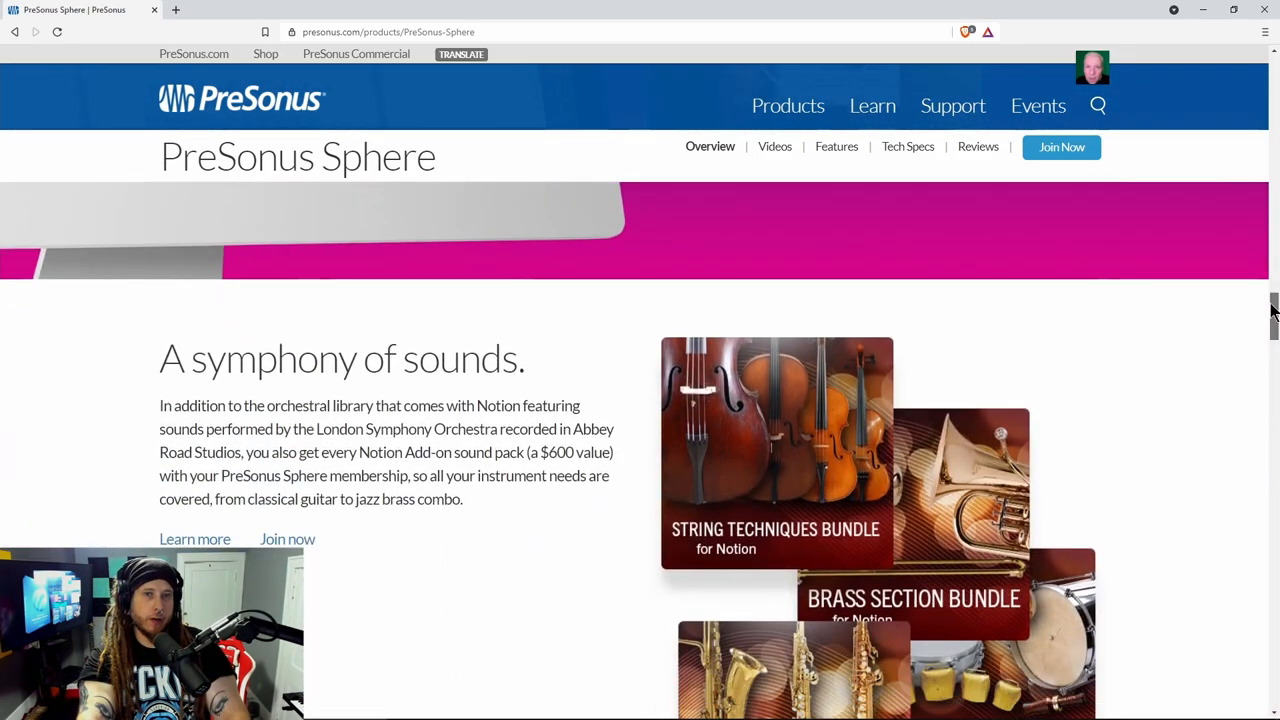
scroll("down", 3)
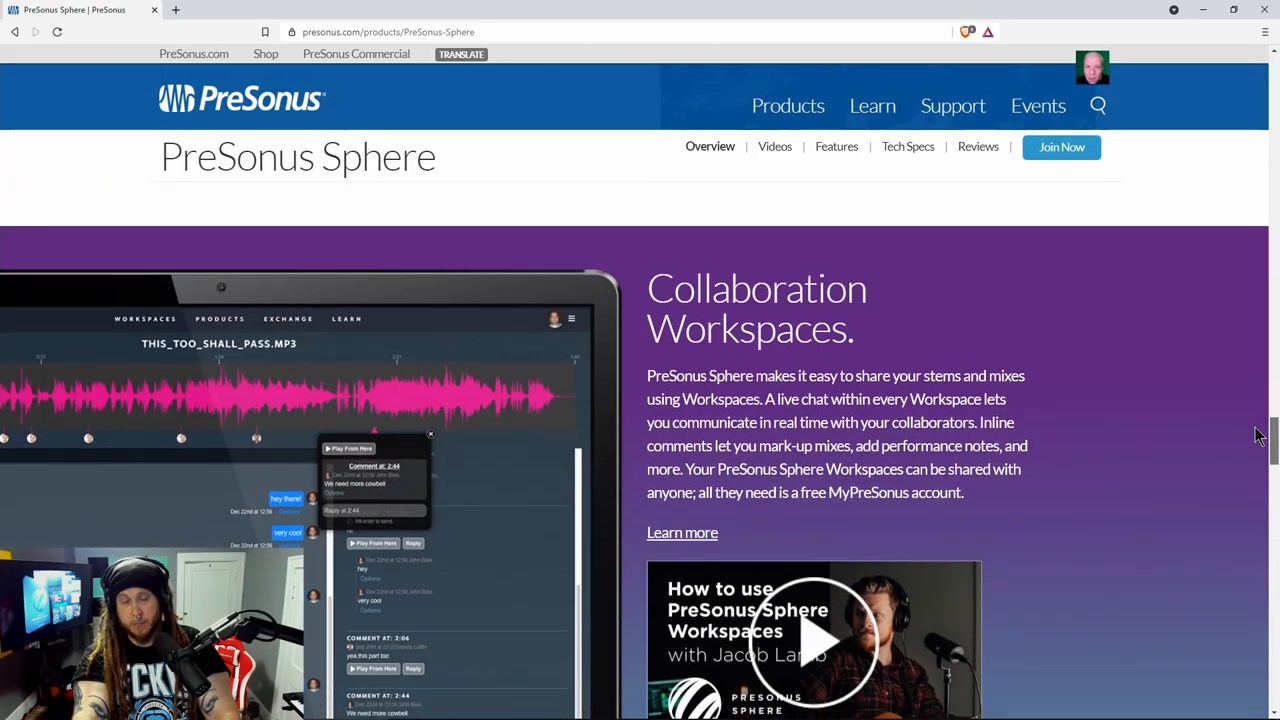
scroll("down", 3)
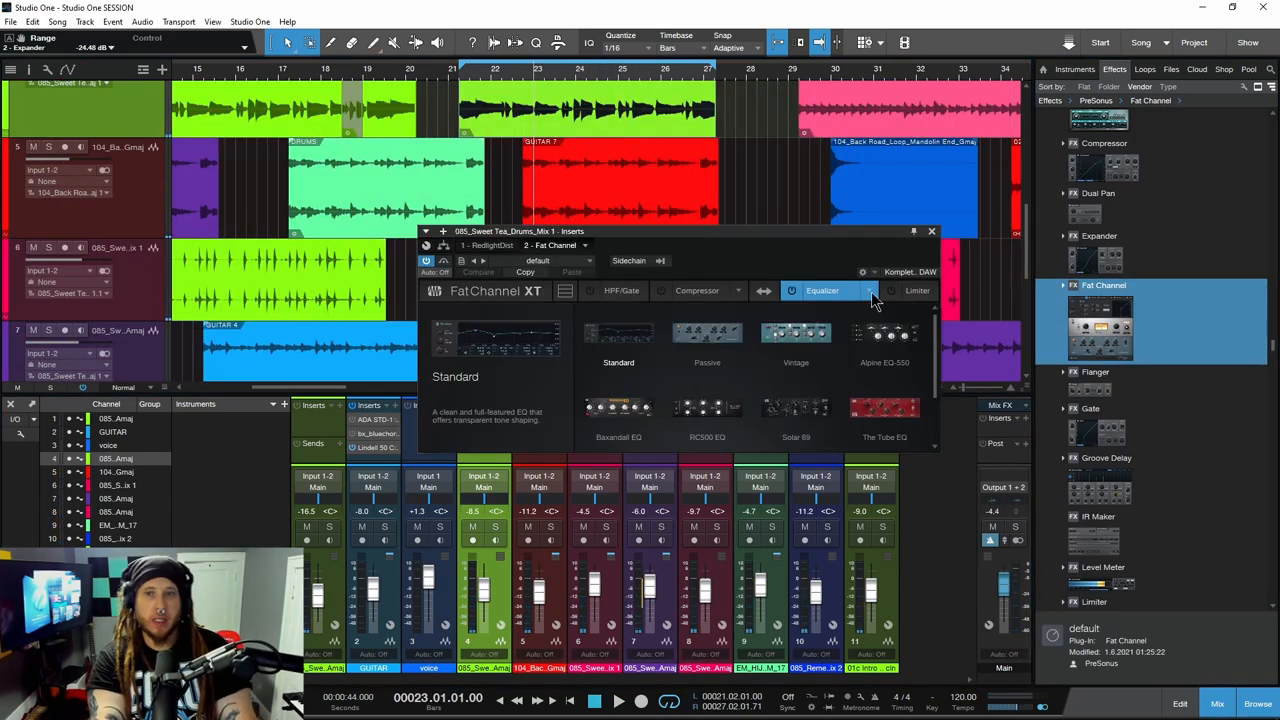
Step: Show the equalizer model choices in the Fat Channel XT plug-in
left_click(696, 290)
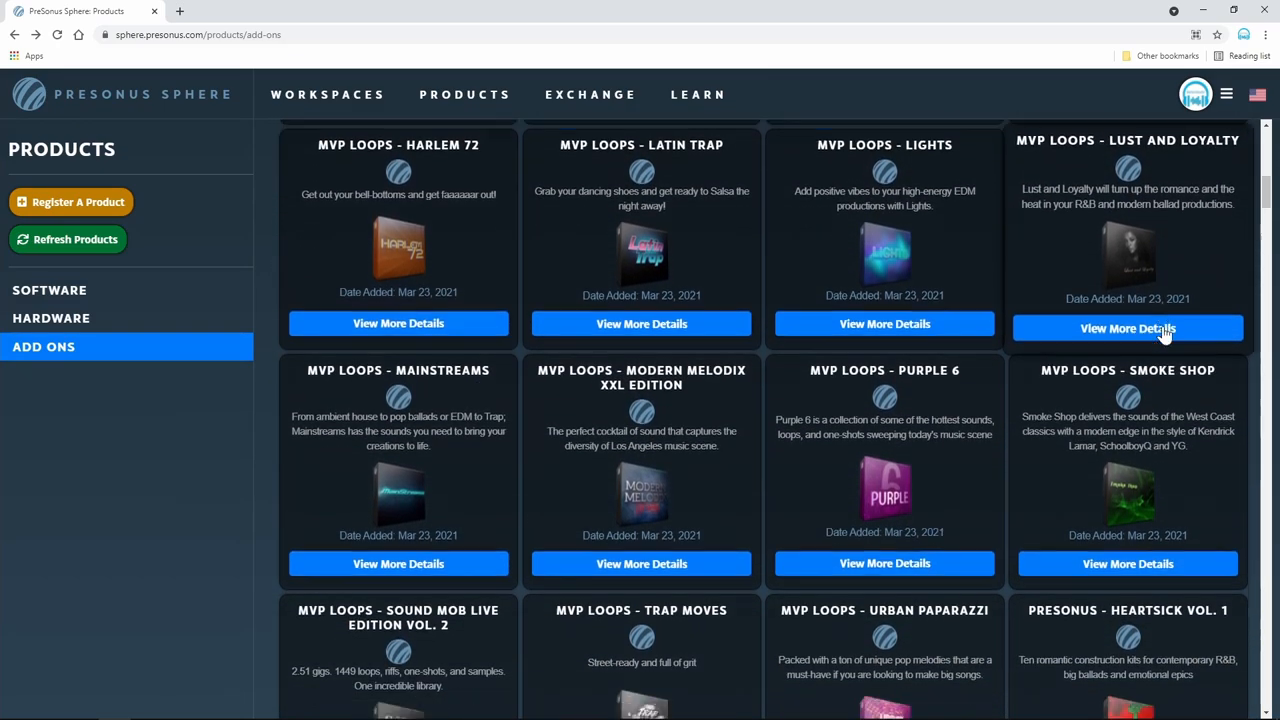
Step: Scroll through the Sphere overview sections from the DAW and toolkit down to Masterclasses
scroll("down", 3)
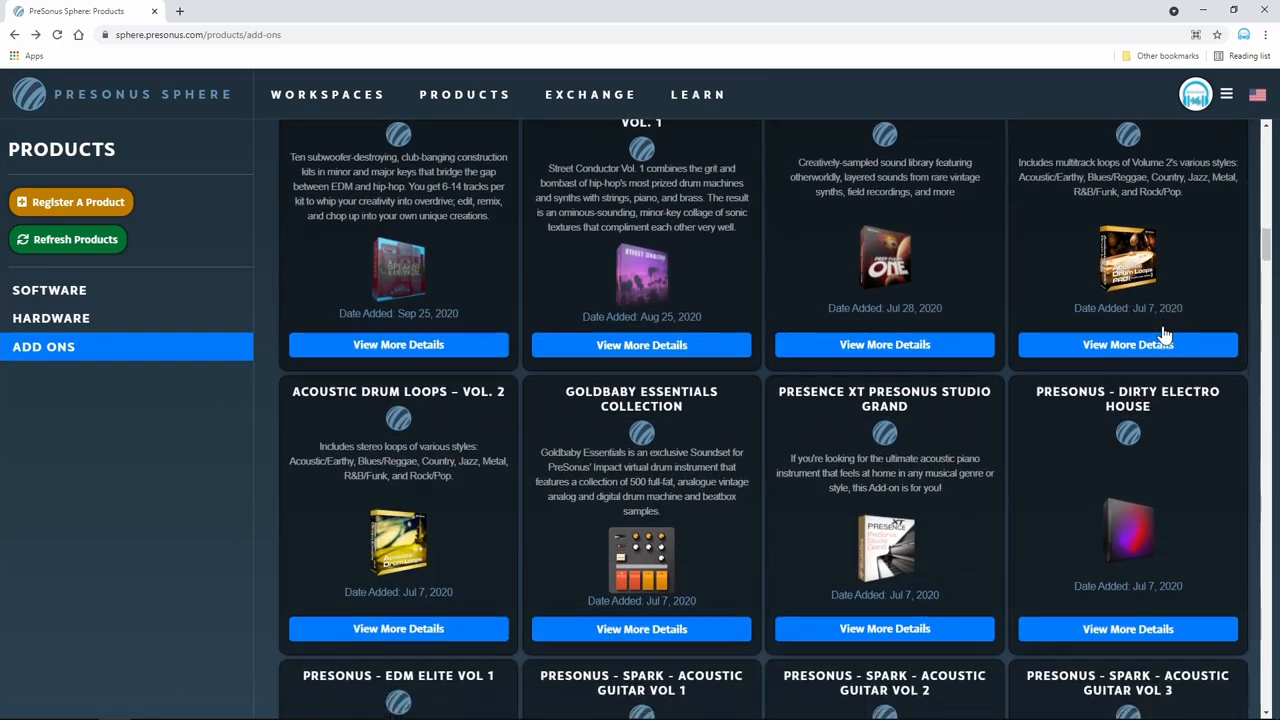
scroll("down", 3)
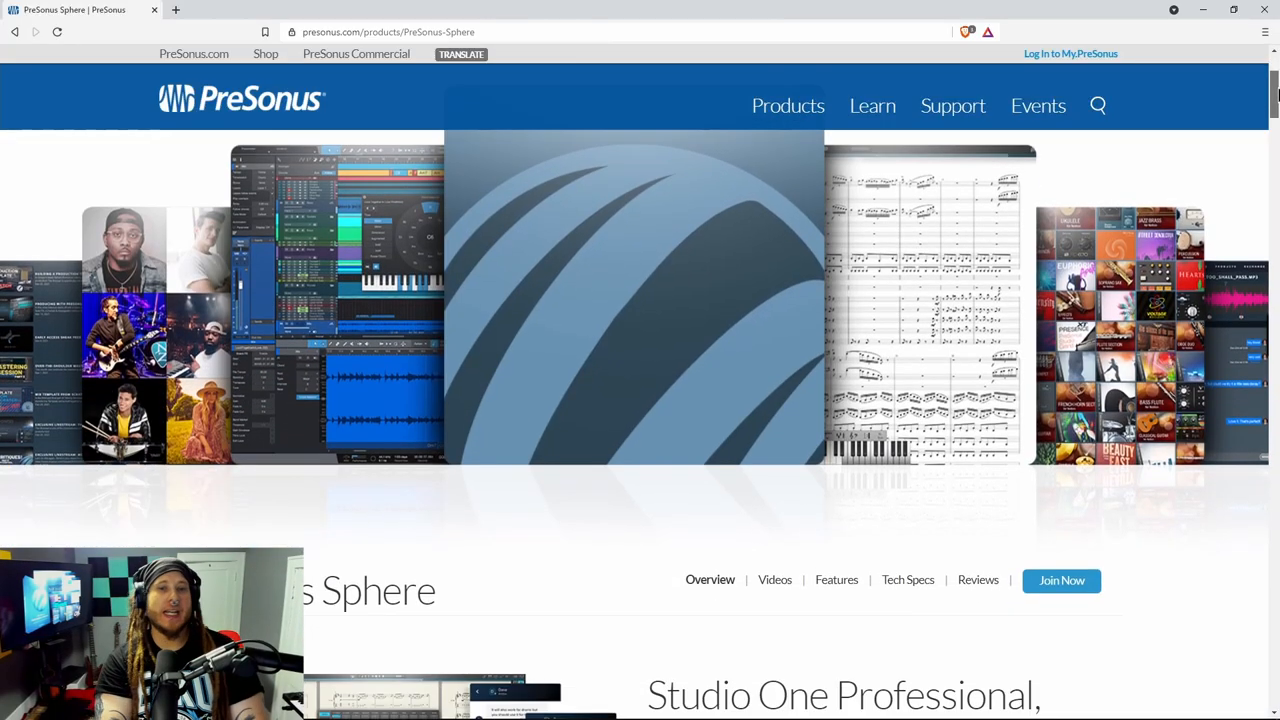
scroll("down", 3)
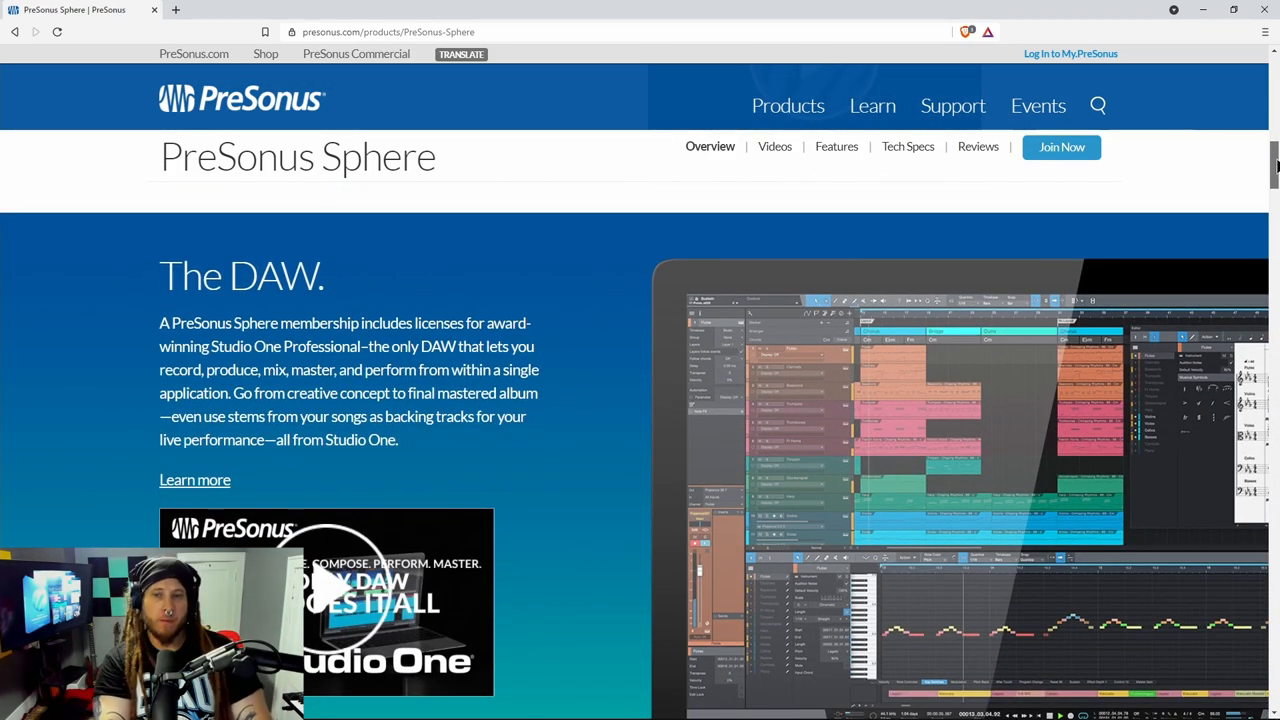
scroll("down", 3)
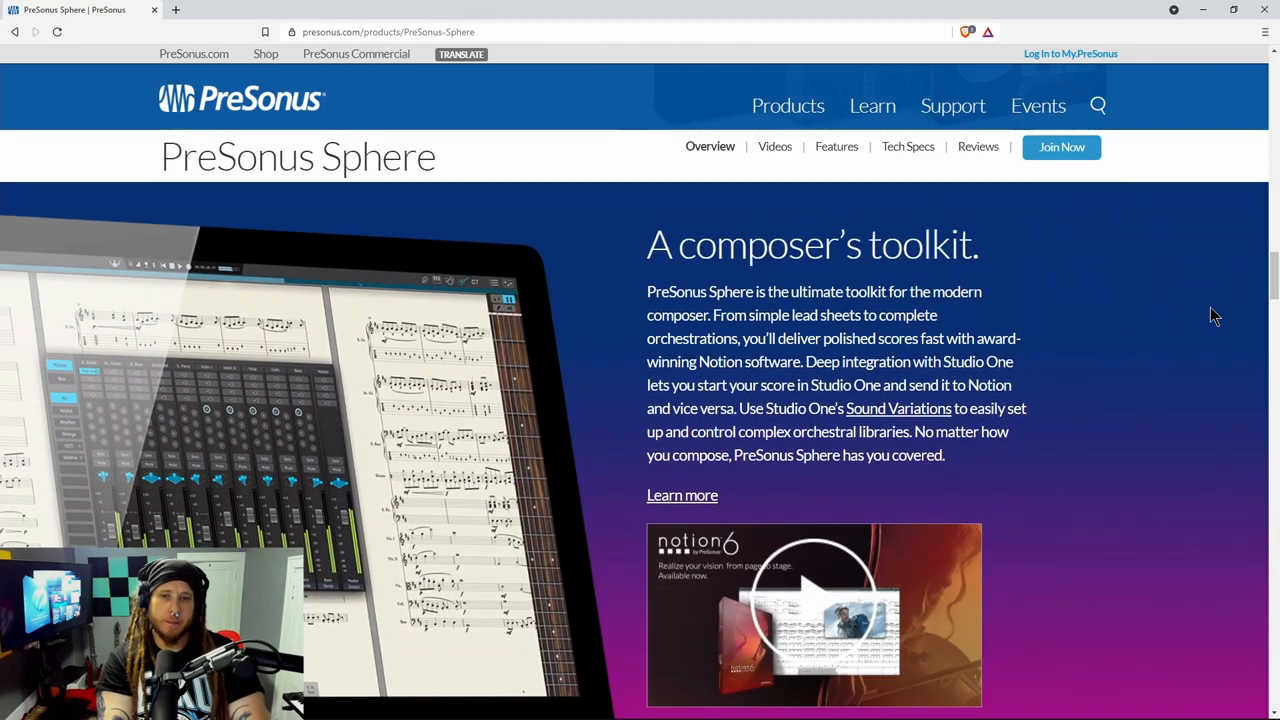
scroll("down", 3)
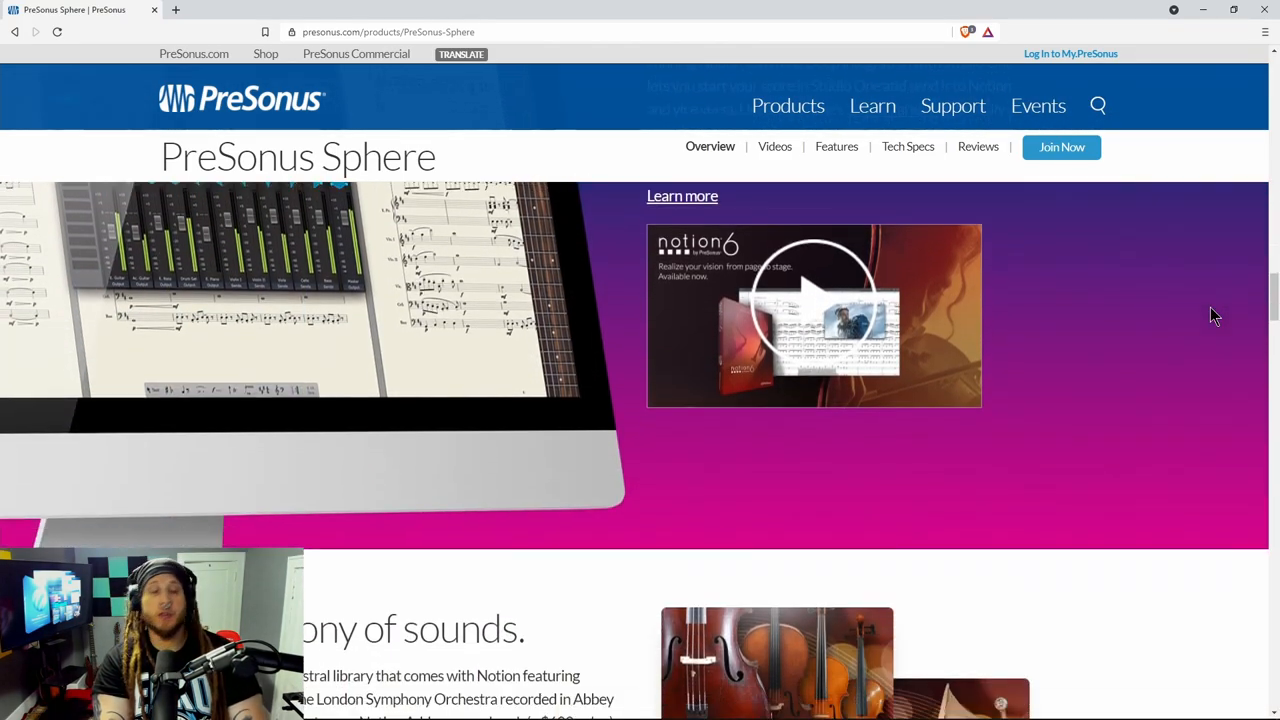
scroll("down", 3)
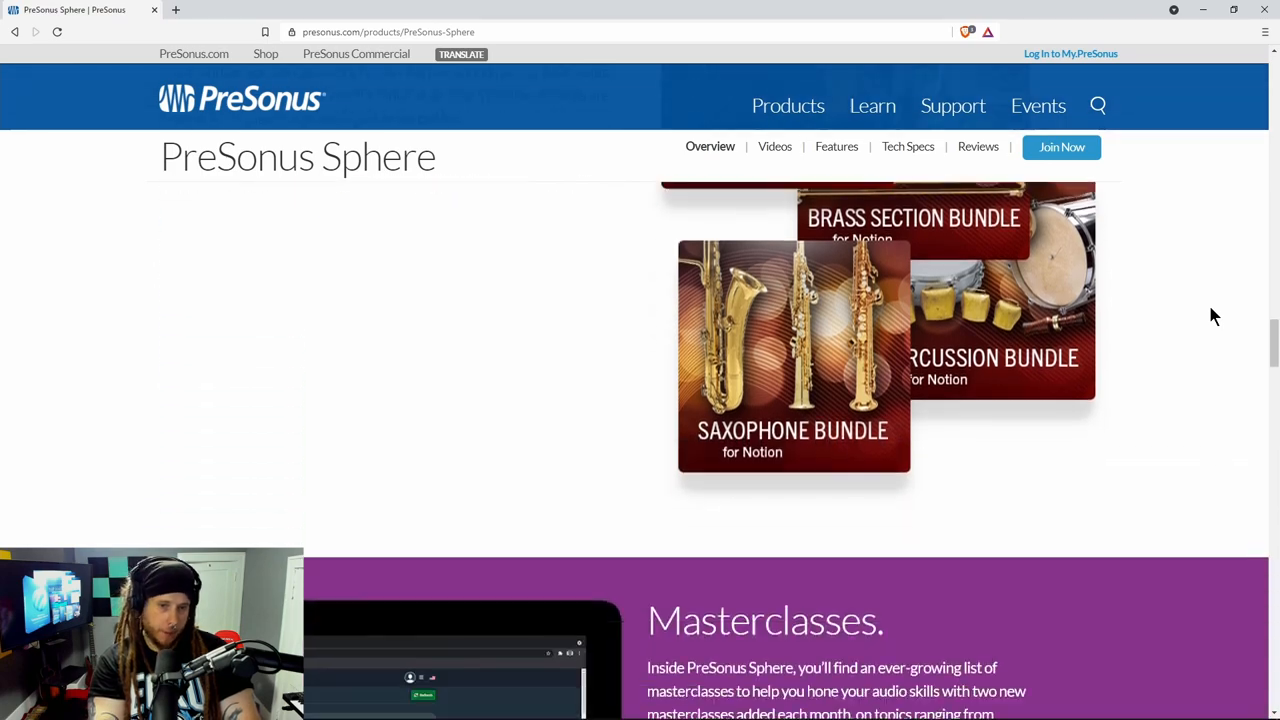
scroll("down", 3)
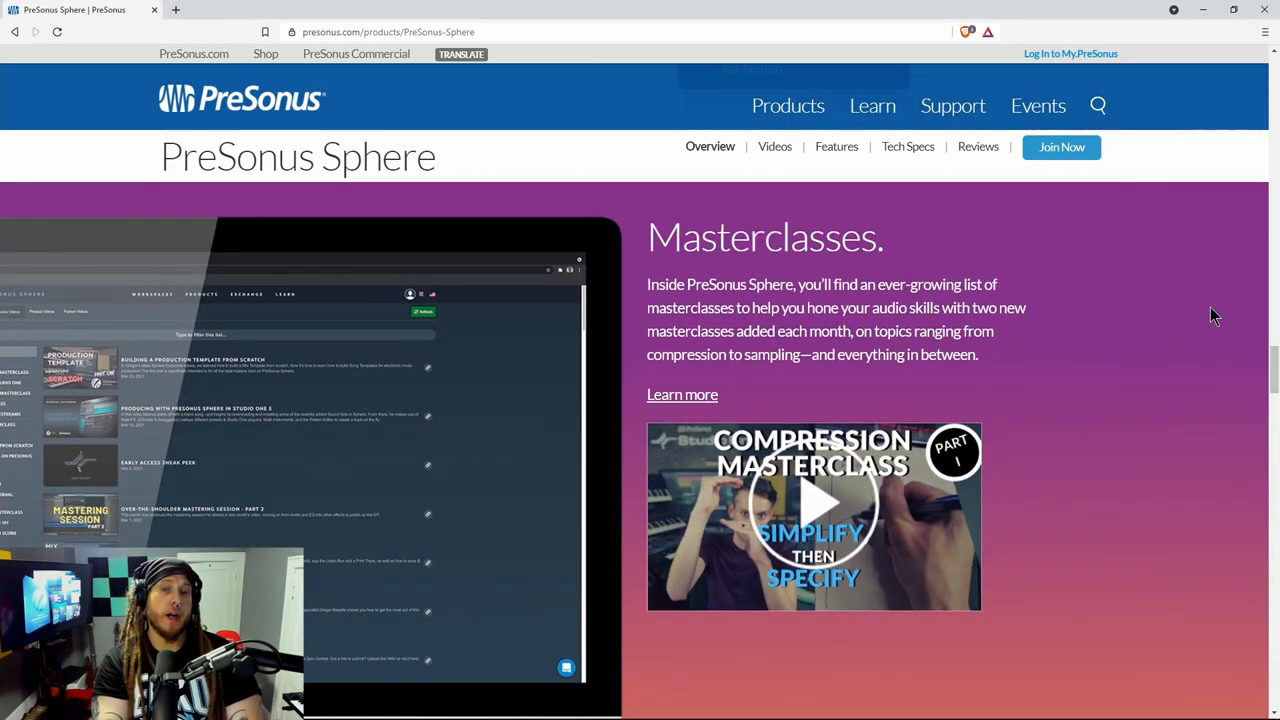
scroll("down", 3)
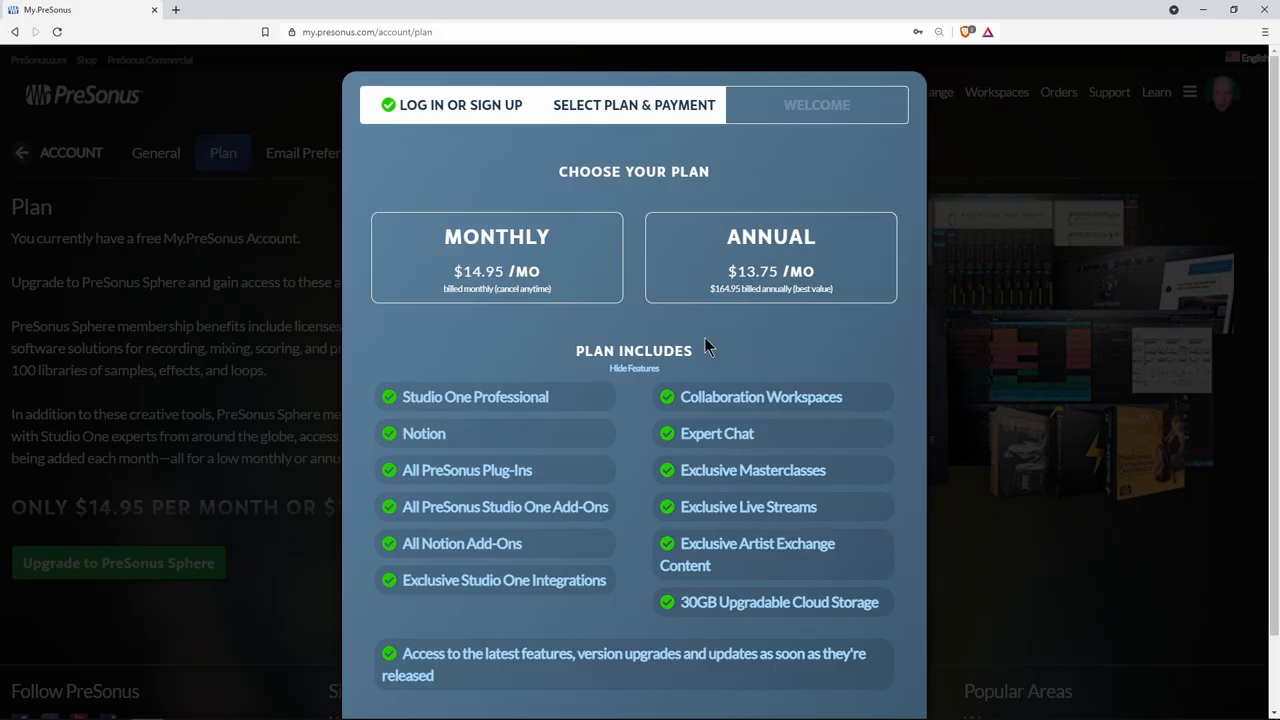
Step: Select the Monthly $14.95 Sphere plan instead of the Annual $13.75 plan
left_click(496, 256)
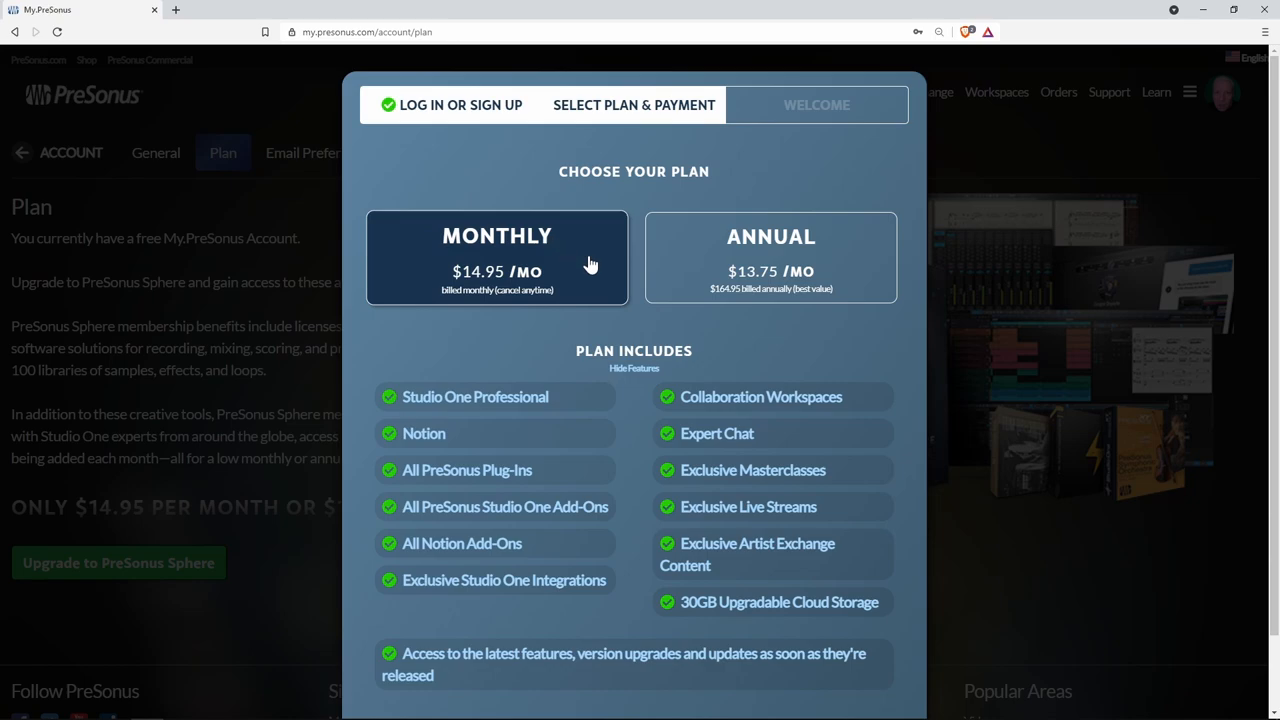
mouse_move(568, 292)
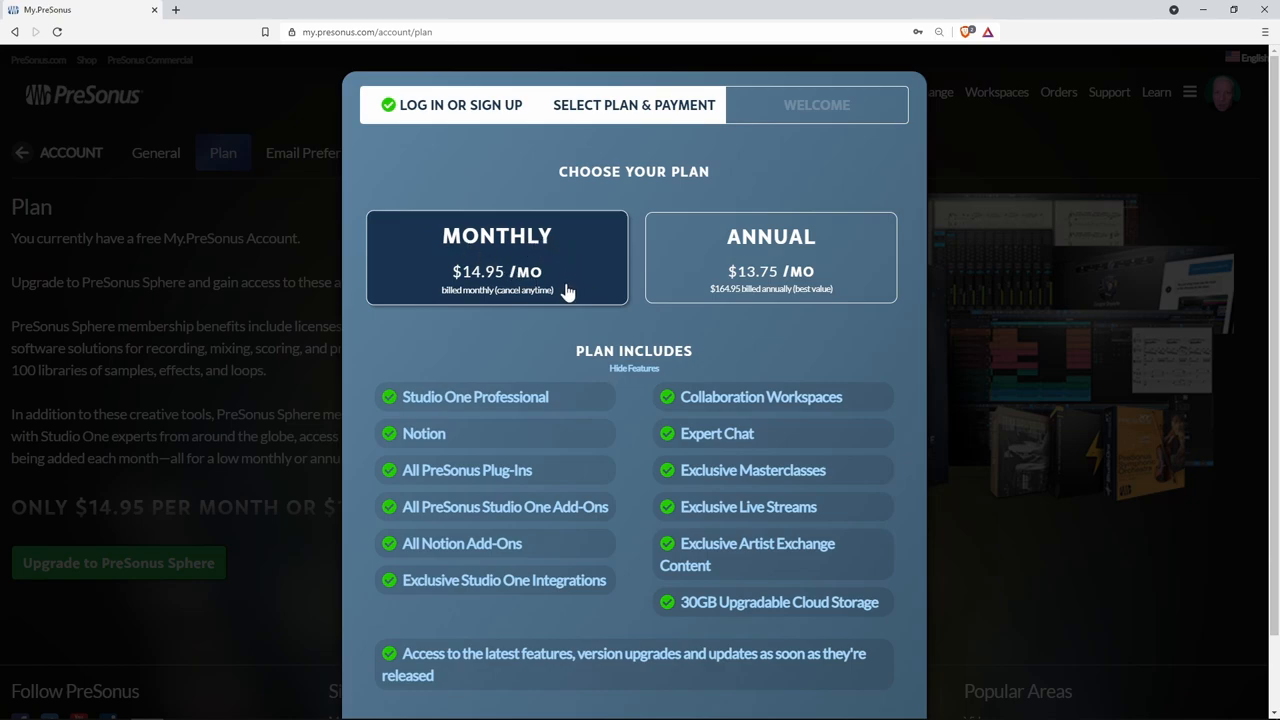
mouse_move(604, 302)
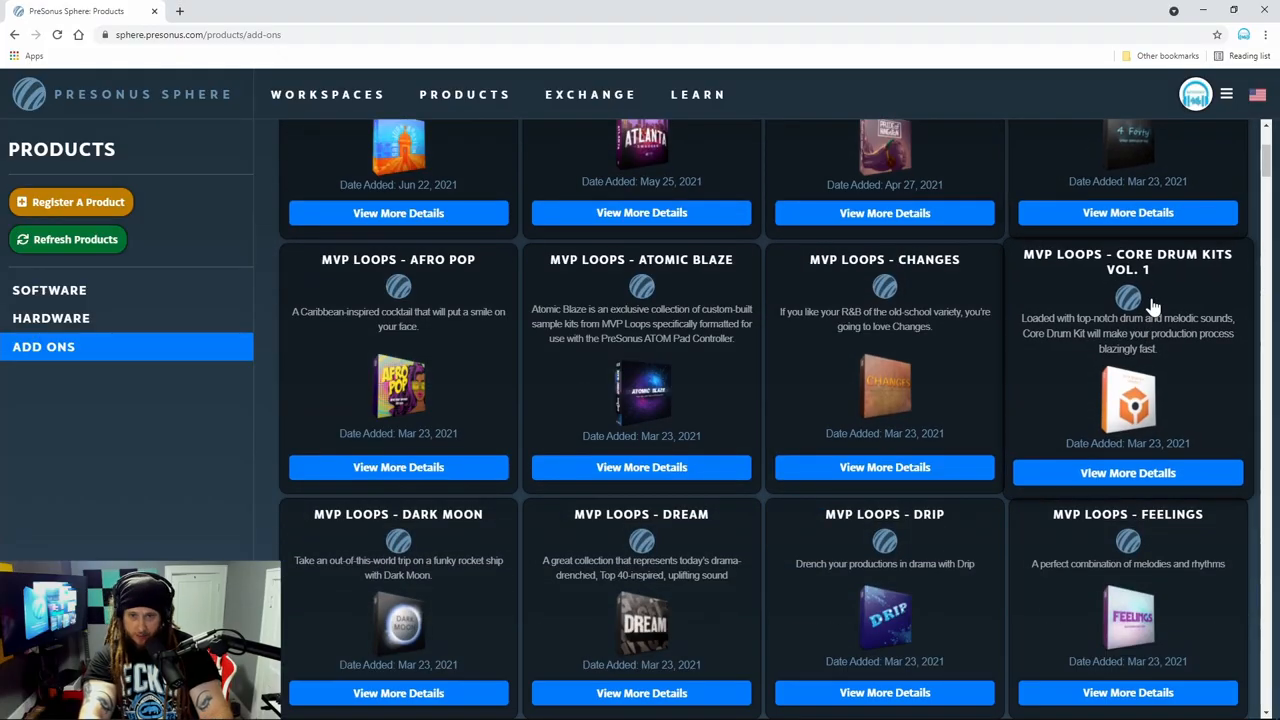
Step: Scroll through the Add Ons catalogue of MVP Loops and PreSonus loop packs
scroll("down", 3)
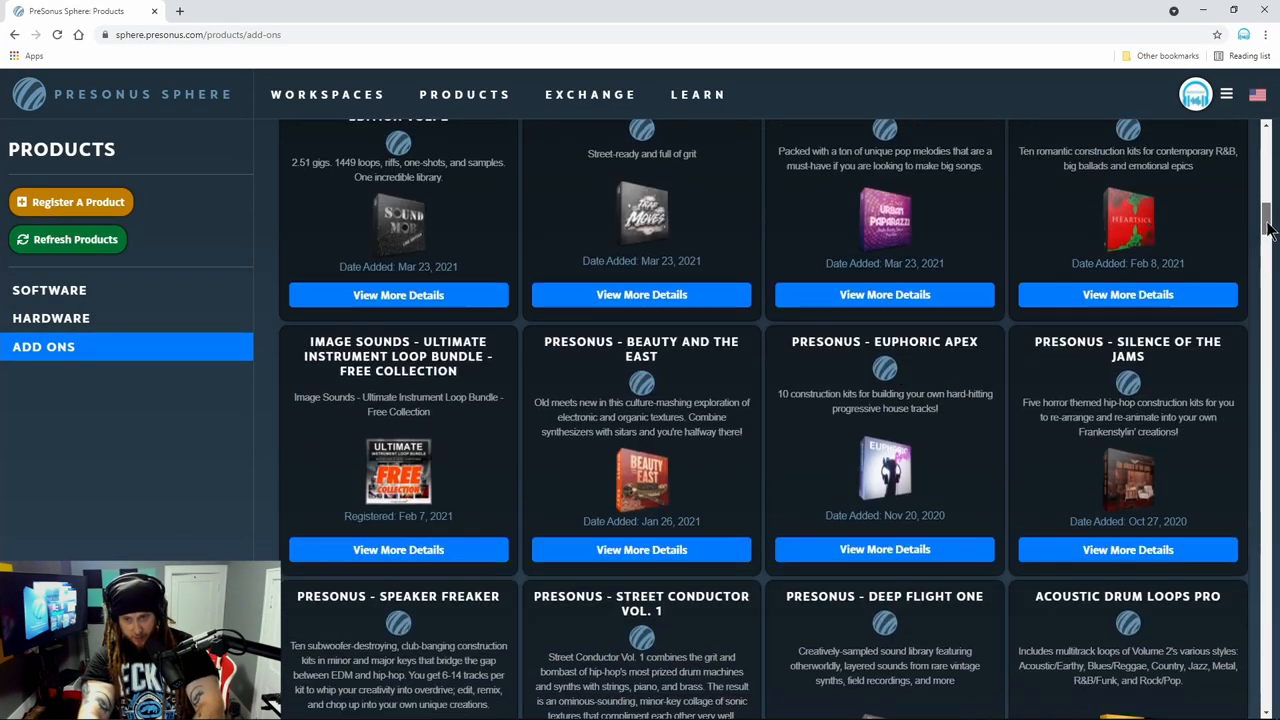
scroll("down", 3)
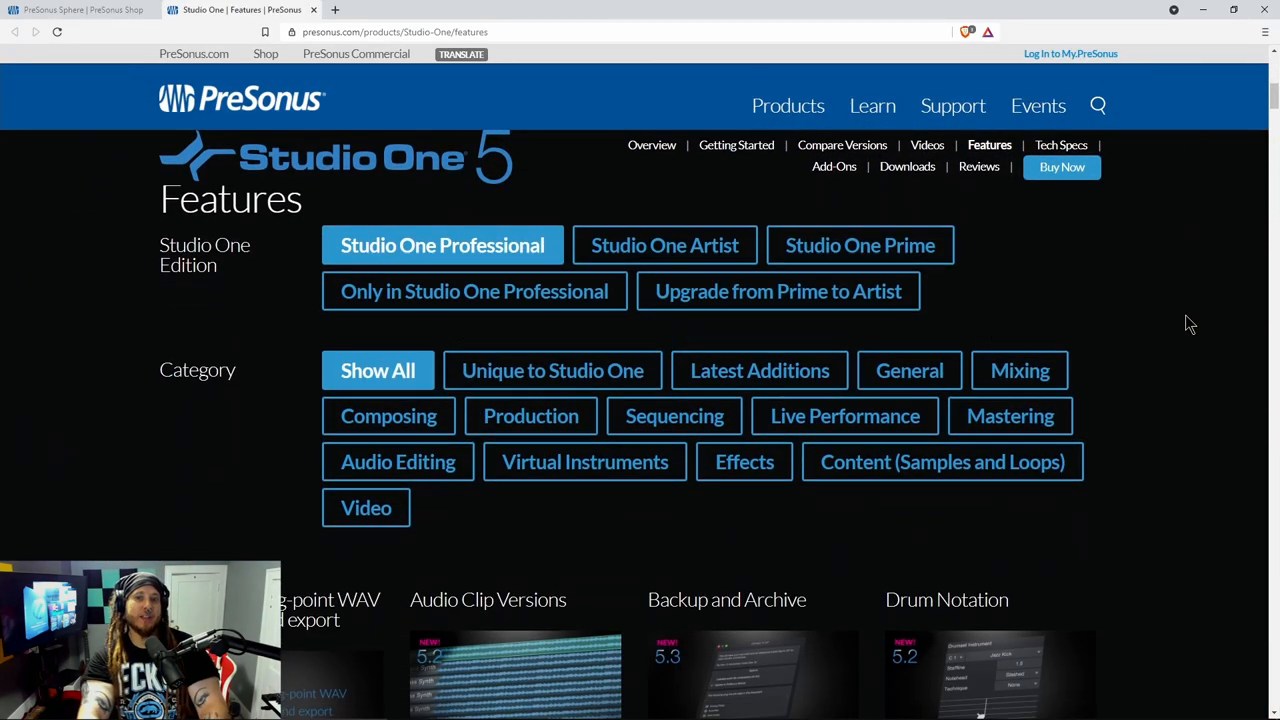
Step: Scroll down the Studio One 5 feature grid past Clip Gain Envelopes, Comping and Impact XT
scroll("down", 3)
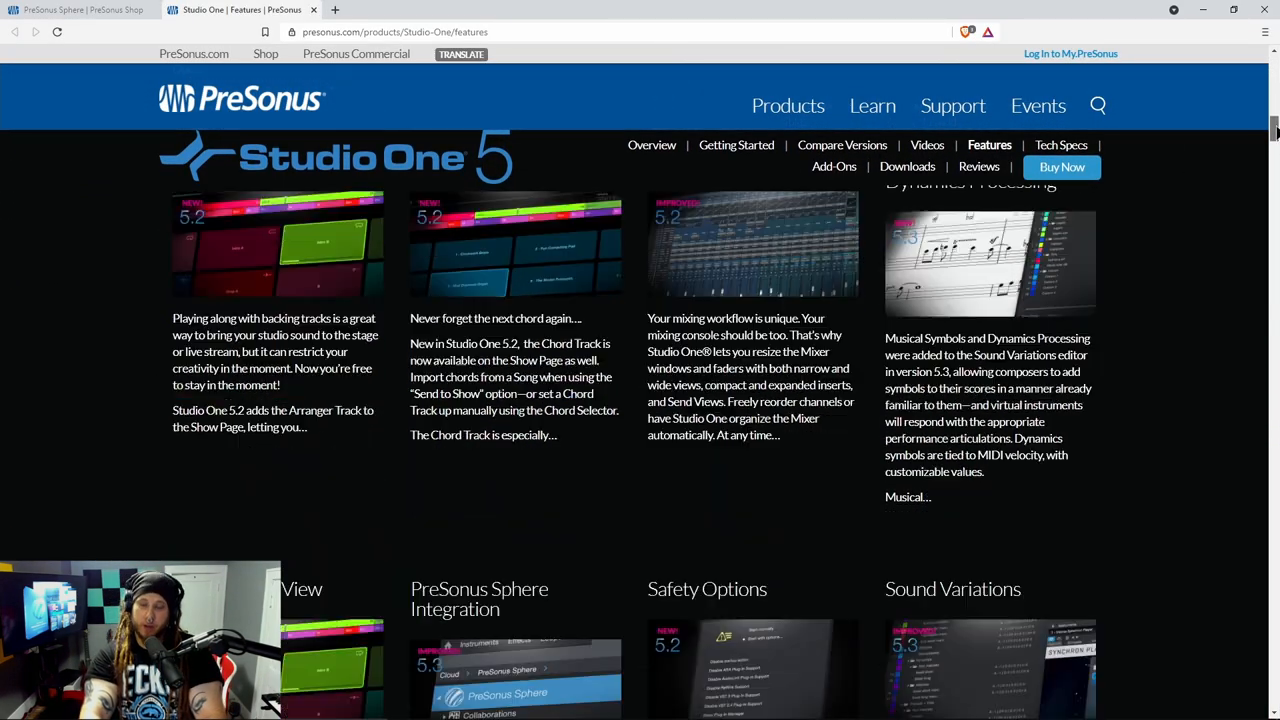
scroll("down", 3)
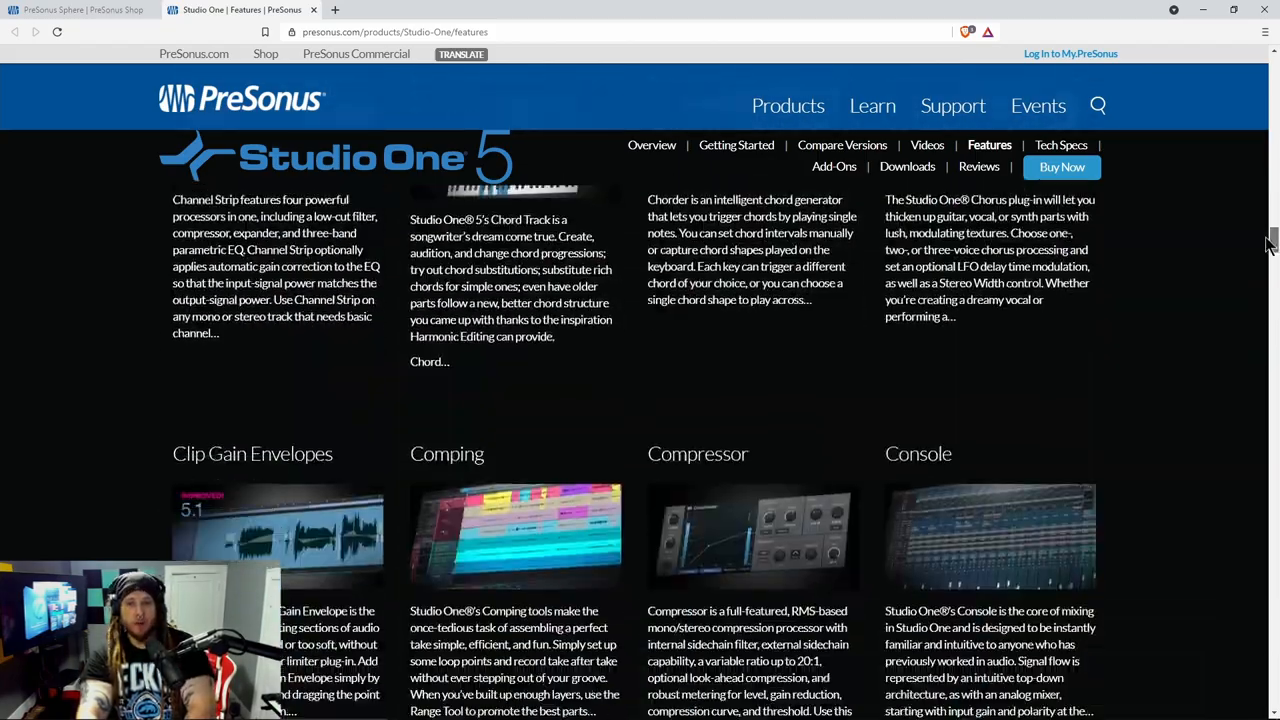
scroll("down", 3)
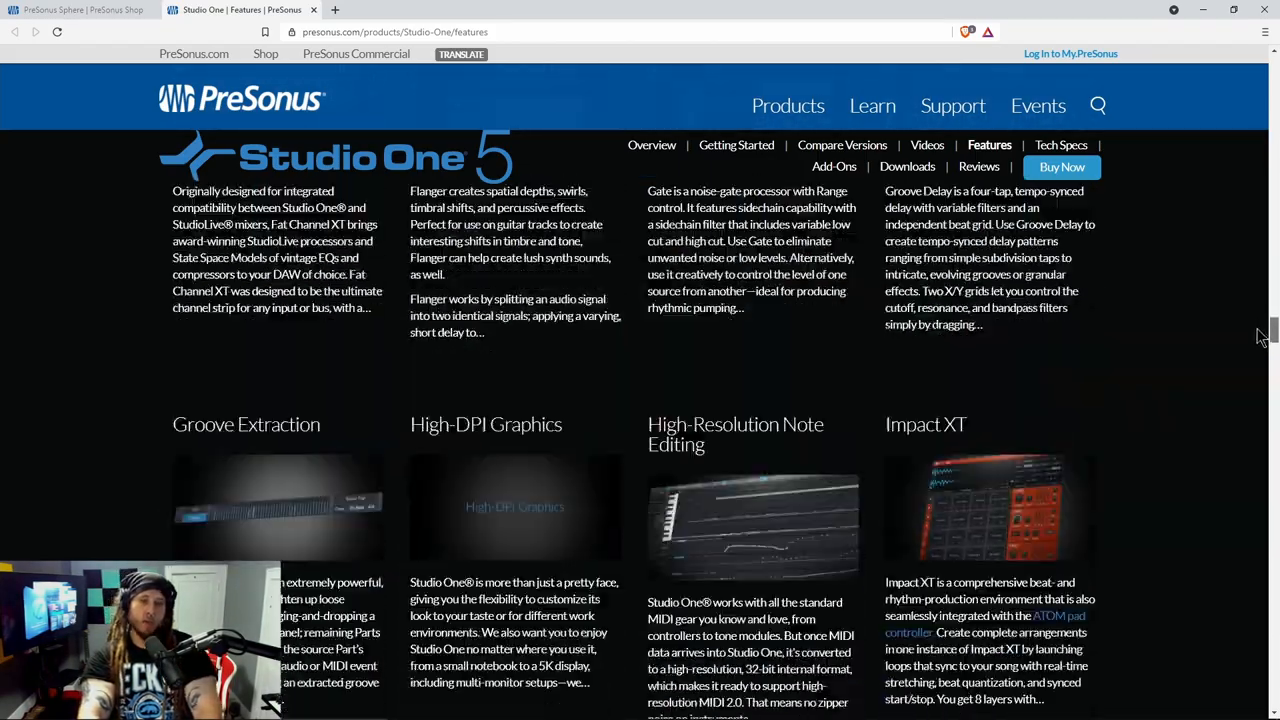
scroll("down", 3)
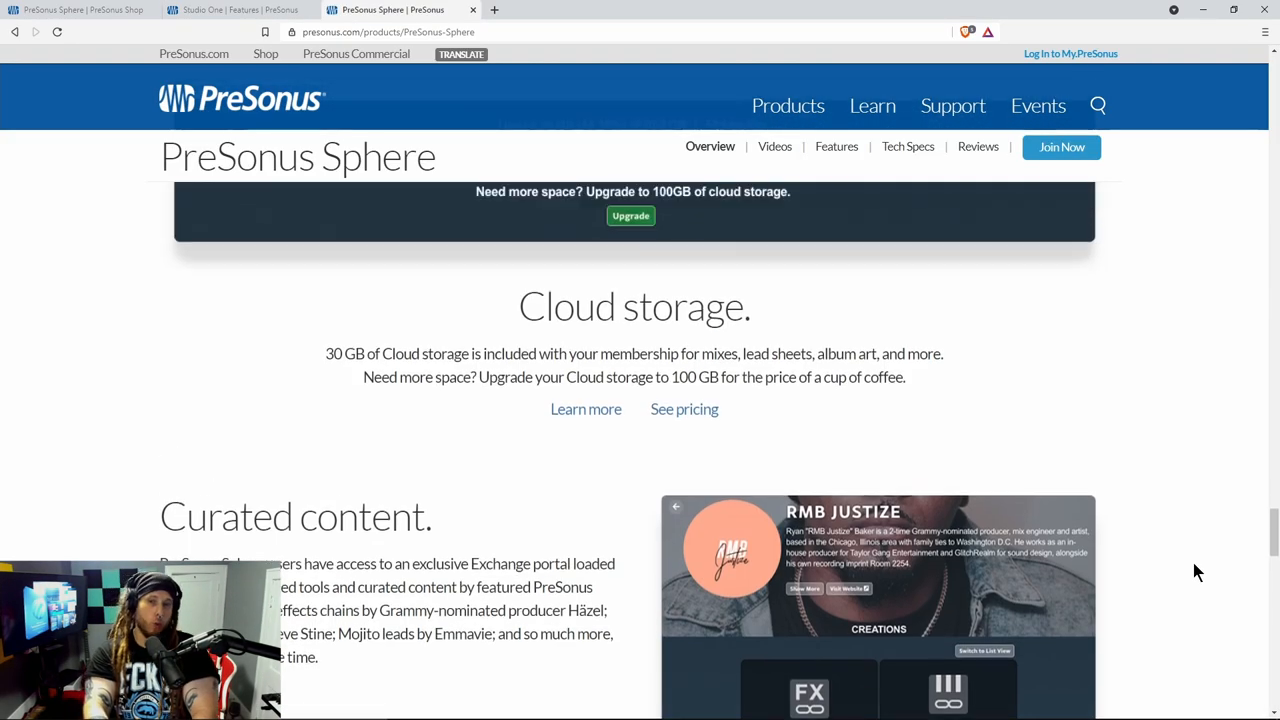
Step: Scroll the PreSonus Sphere page through Cloud storage, Live streams, Composer's toolkit and extras
scroll("down", 3)
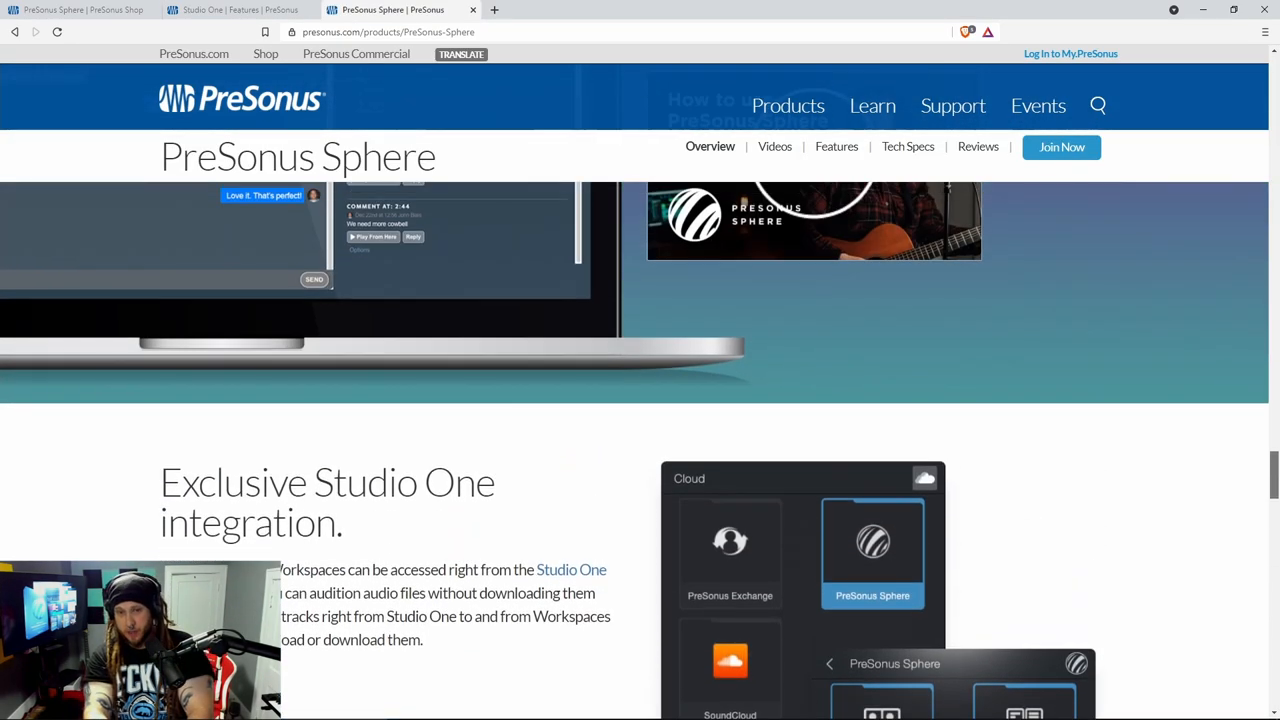
scroll("down", 3)
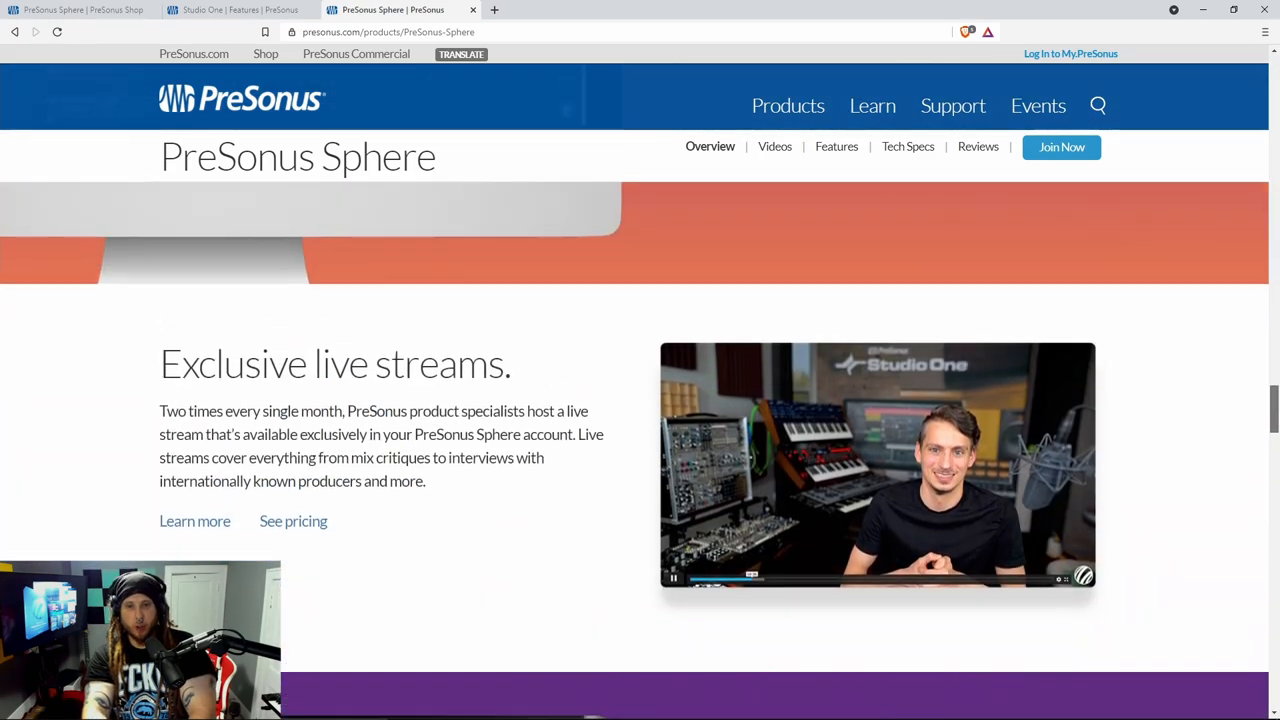
scroll("down", 3)
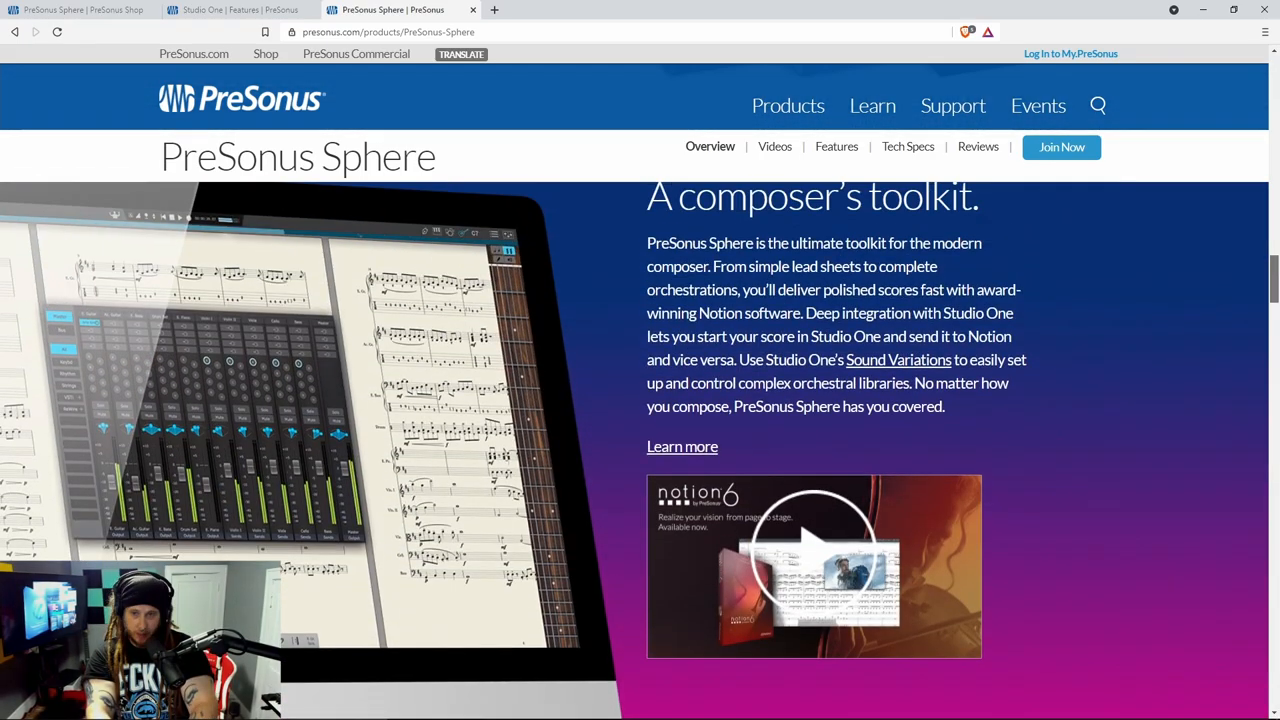
scroll("down", 3)
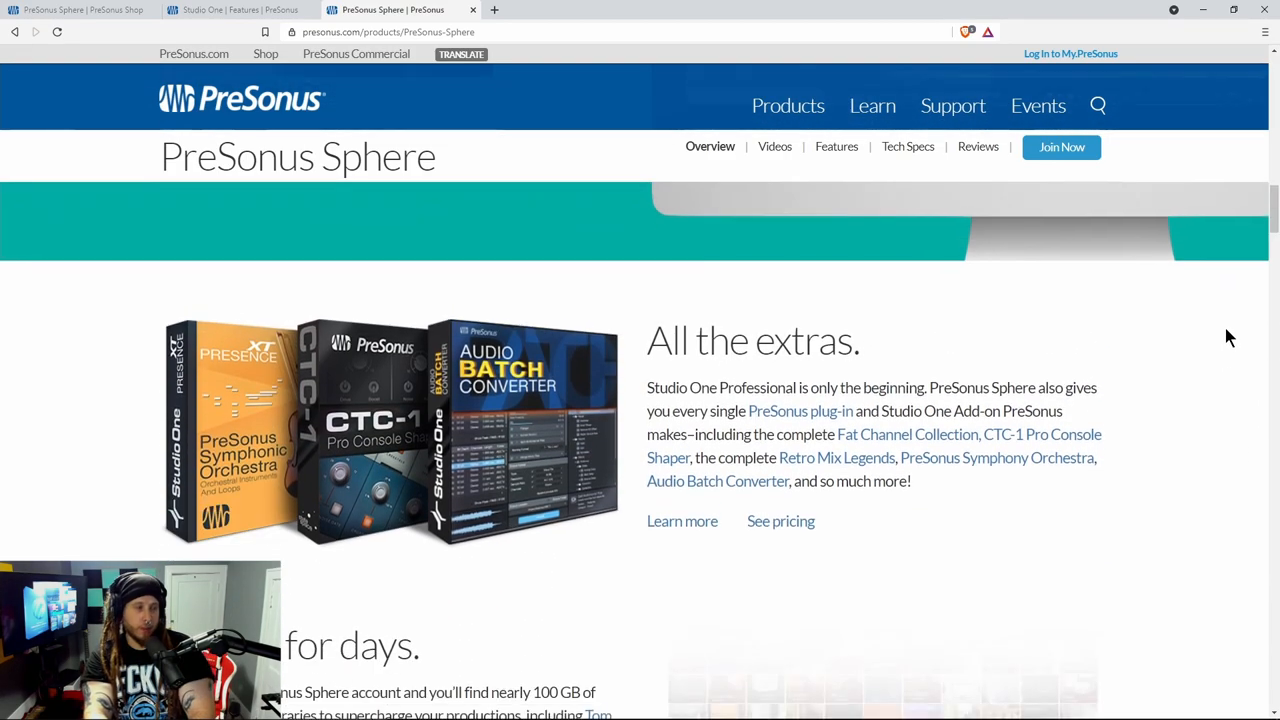
scroll("down", 3)
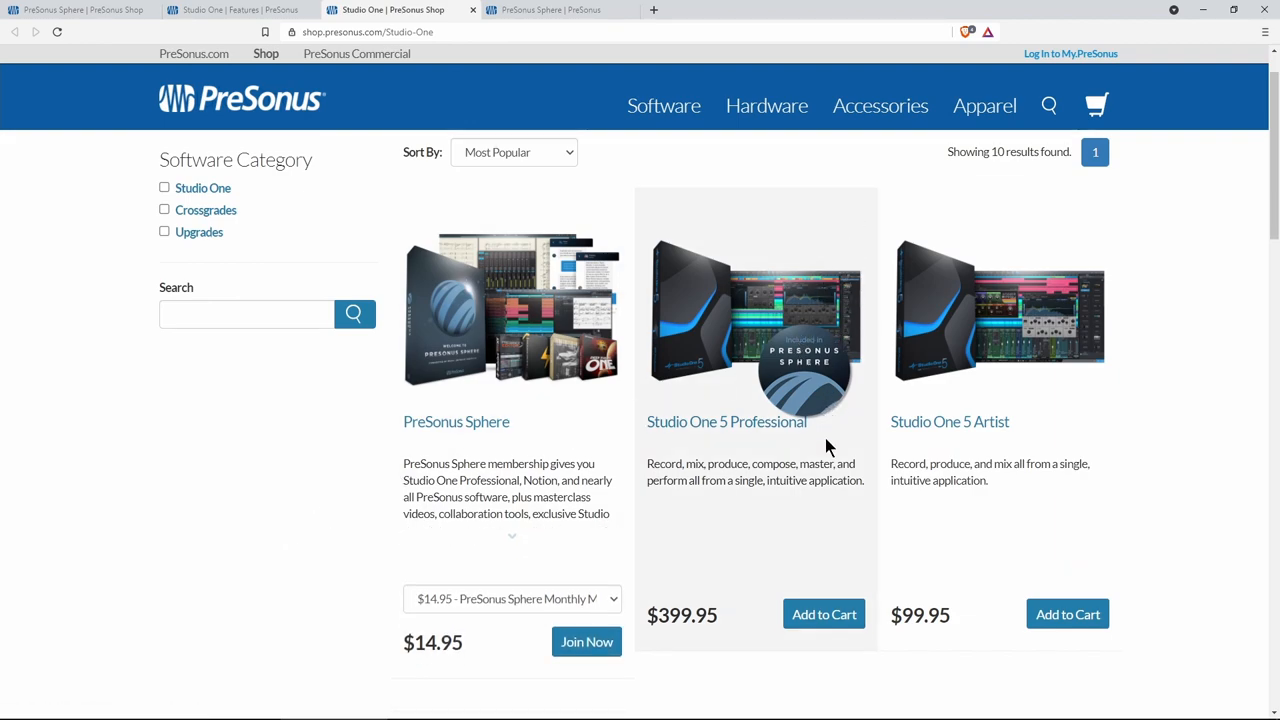
mouse_move(836, 556)
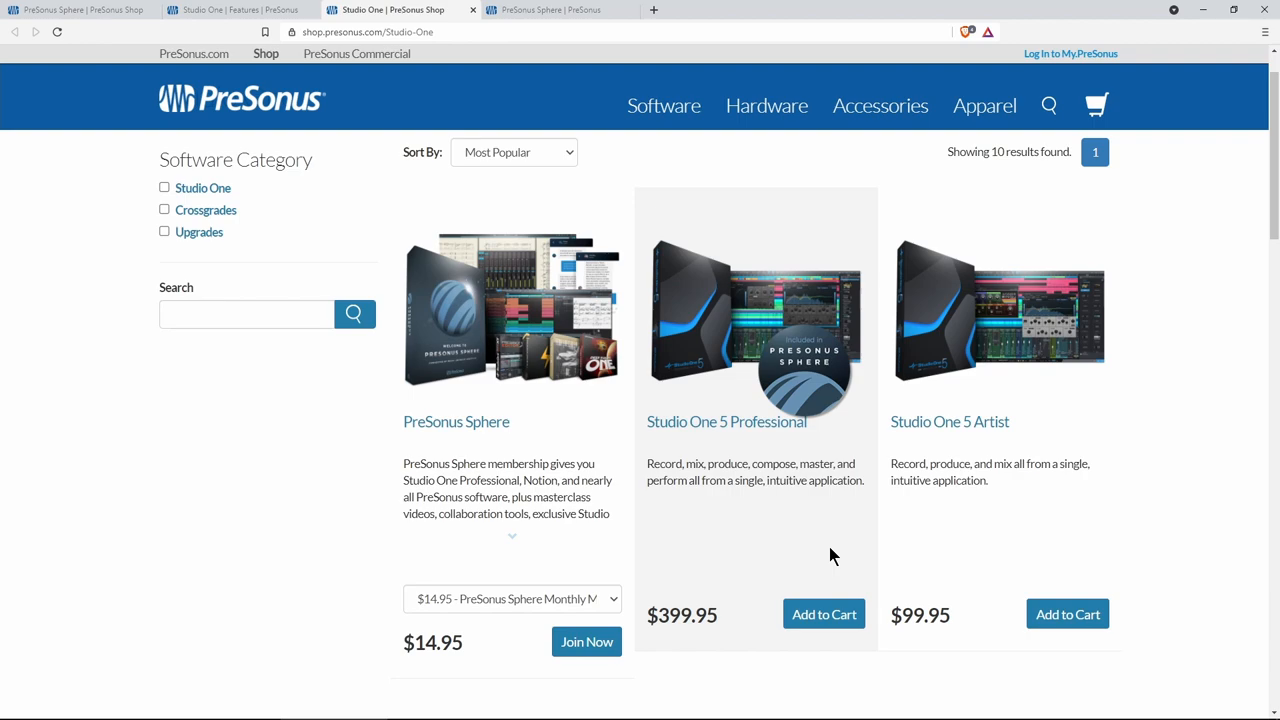
Step: View the Studio One shop listing: Sphere $14.95, Professional $399.95, Artist $99.95
left_click(726, 420)
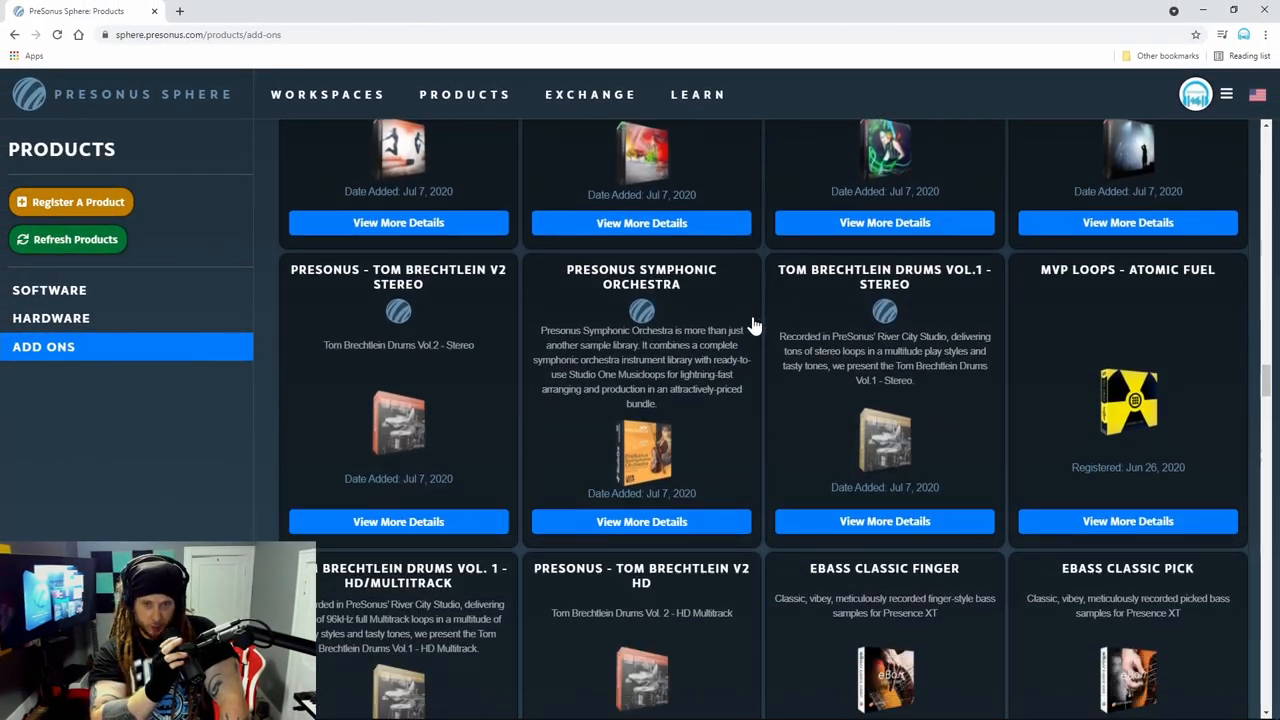
Step: From Workspaces, enter Ring My Bell and play Intro Track.wav in the player
scroll("down", 3)
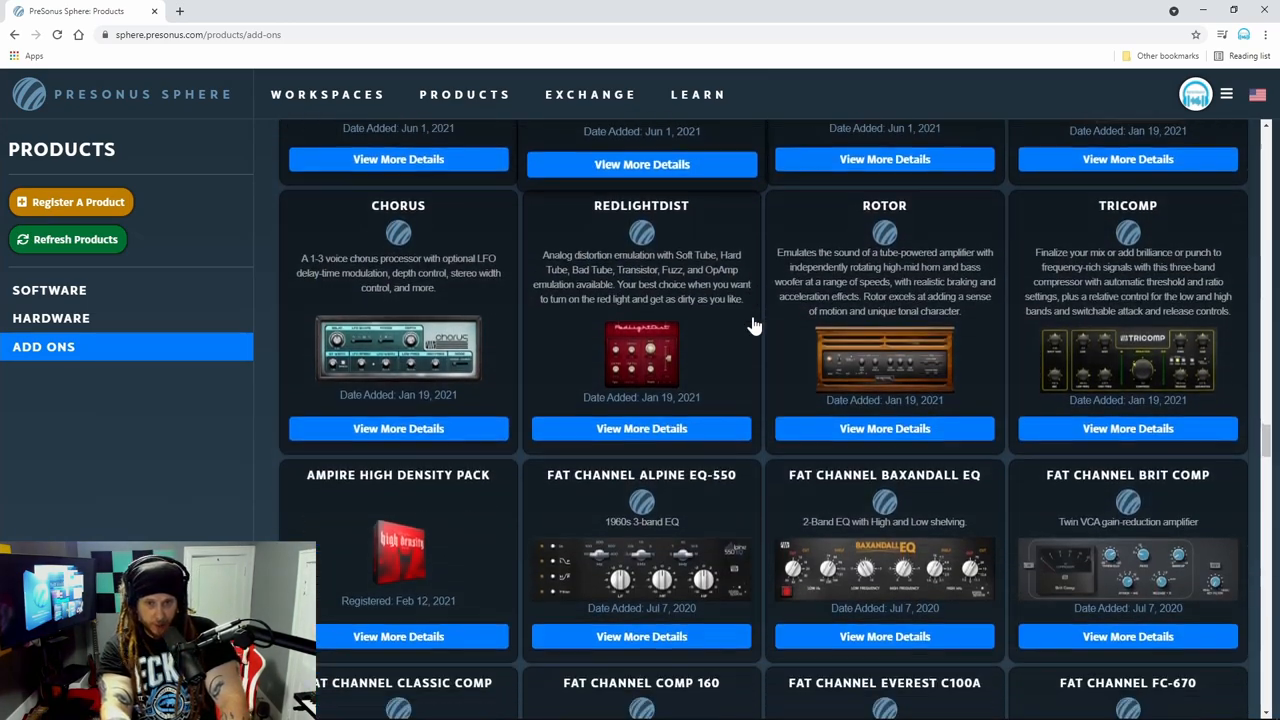
left_click(328, 94)
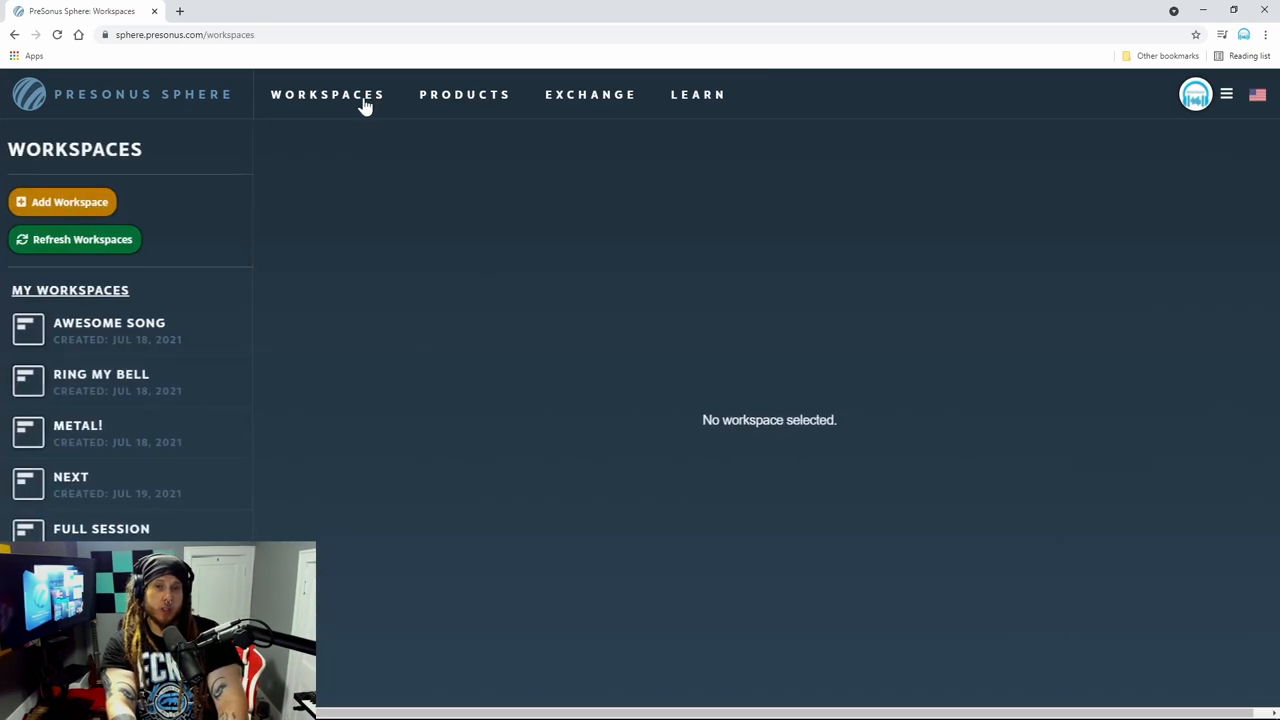
left_click(100, 380)
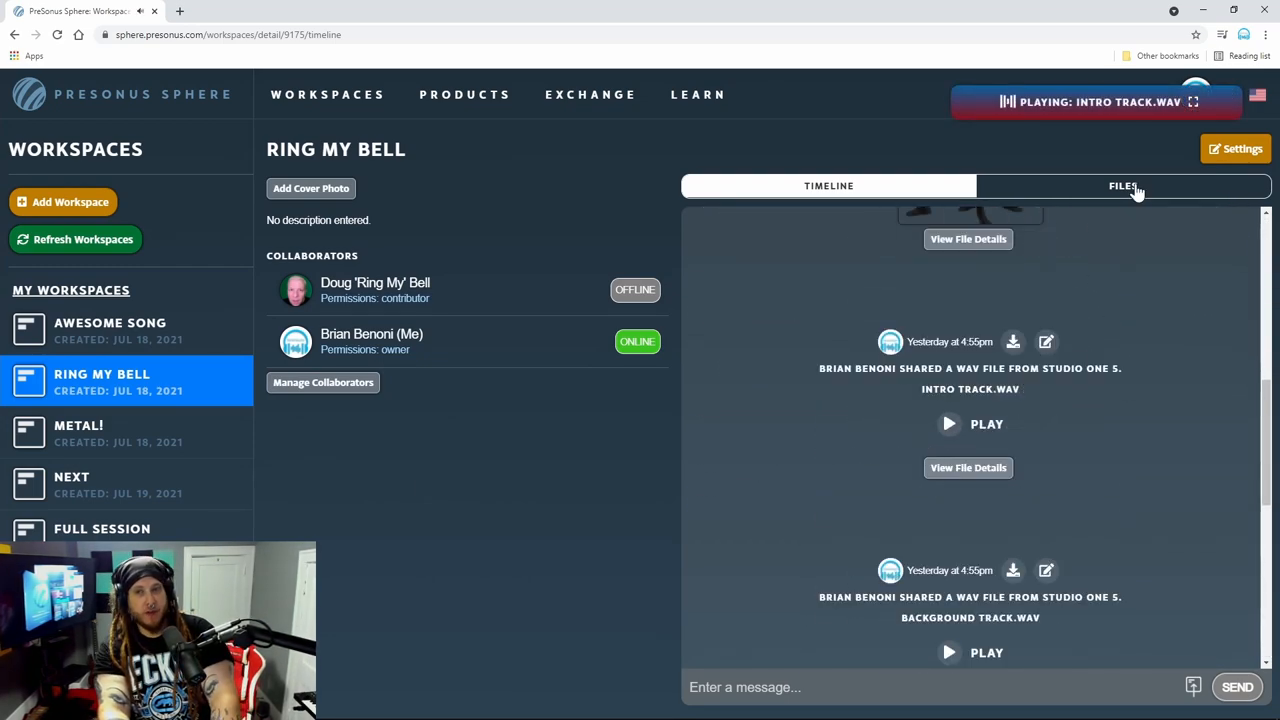
left_click(1096, 100)
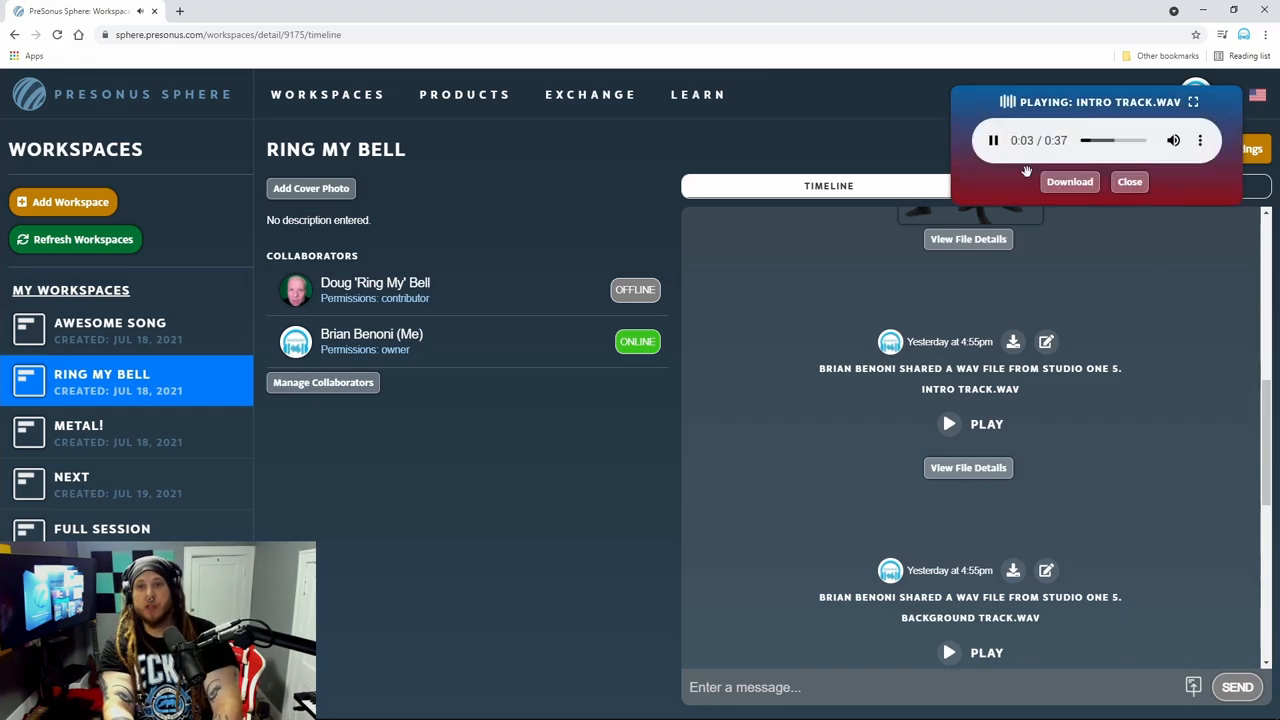
Step: Enter the Full Session workspace and list its files, showing FULL SESSION.zip
left_click(1122, 184)
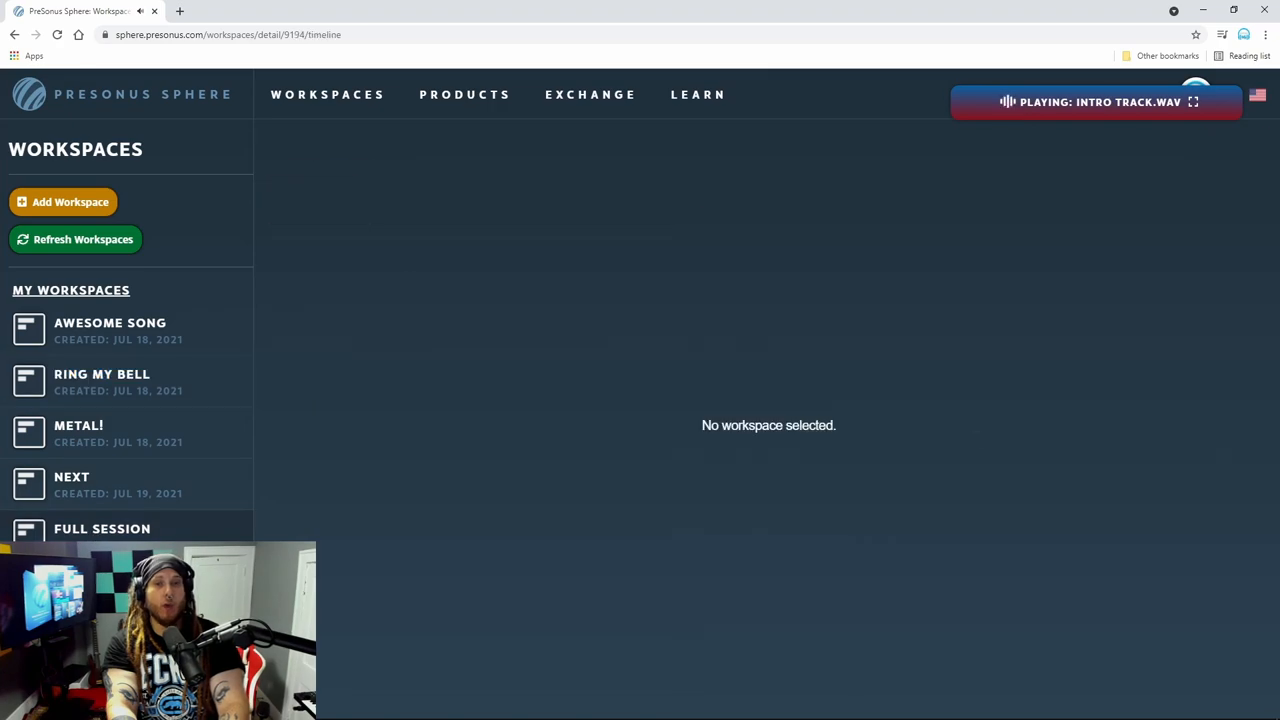
left_click(102, 528)
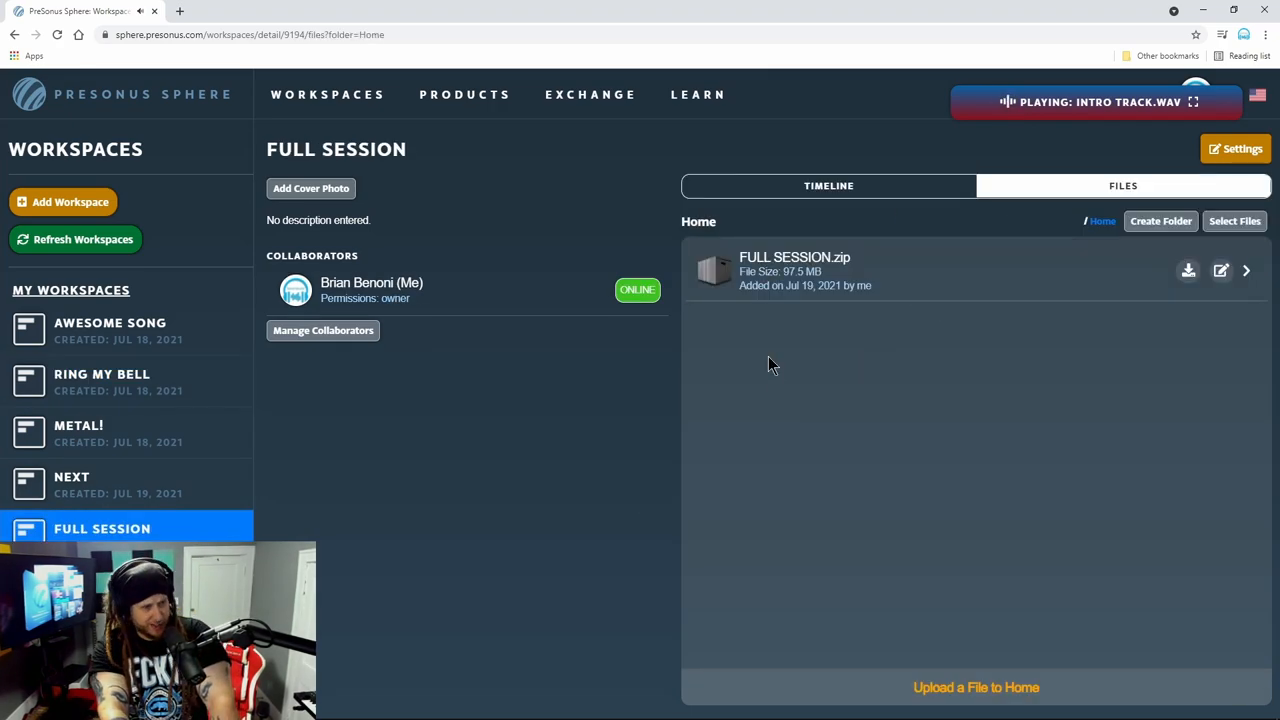